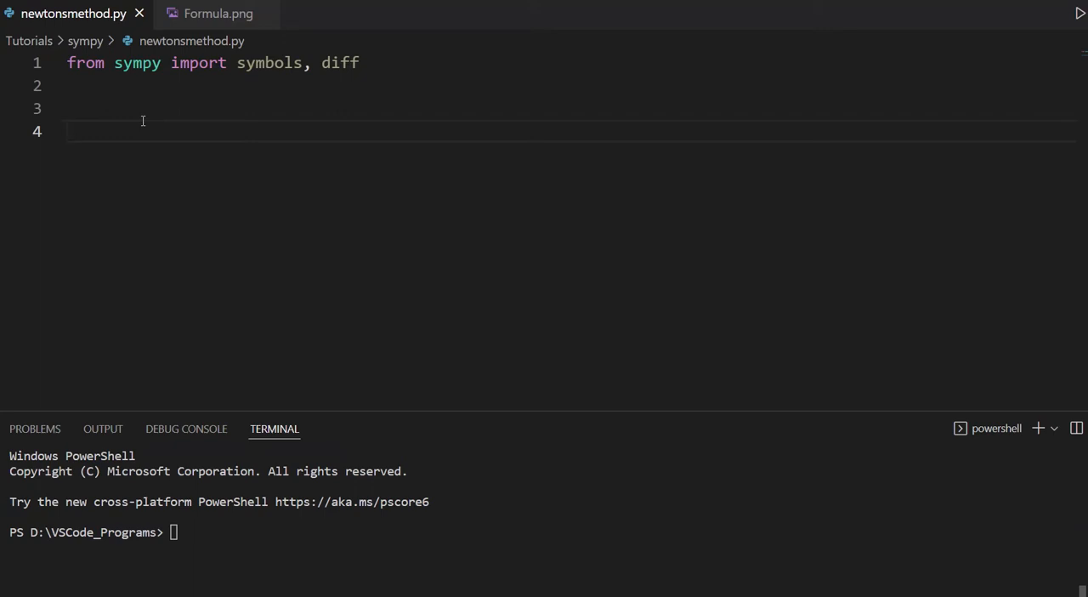
- View the Formula.png tab showing the Newton's method iteration formula
click(218, 13)
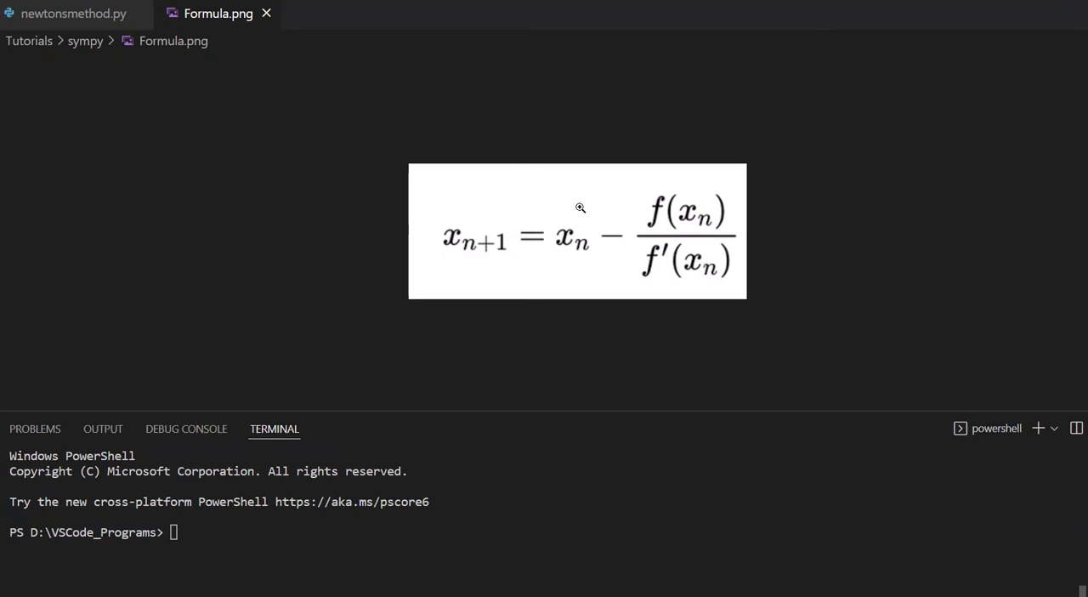
mouse_move(463, 259)
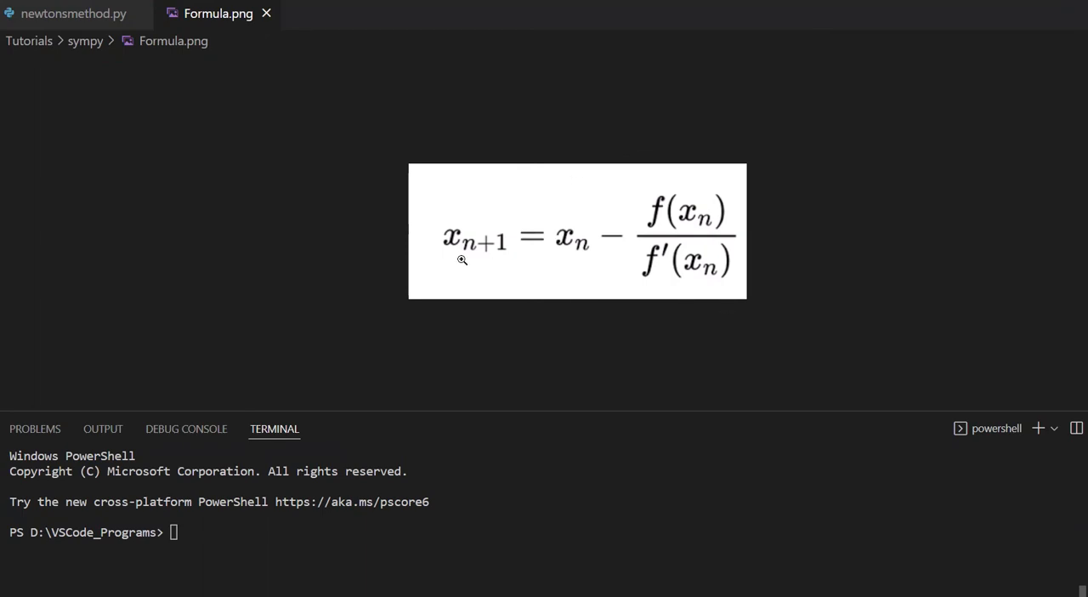
mouse_move(563, 262)
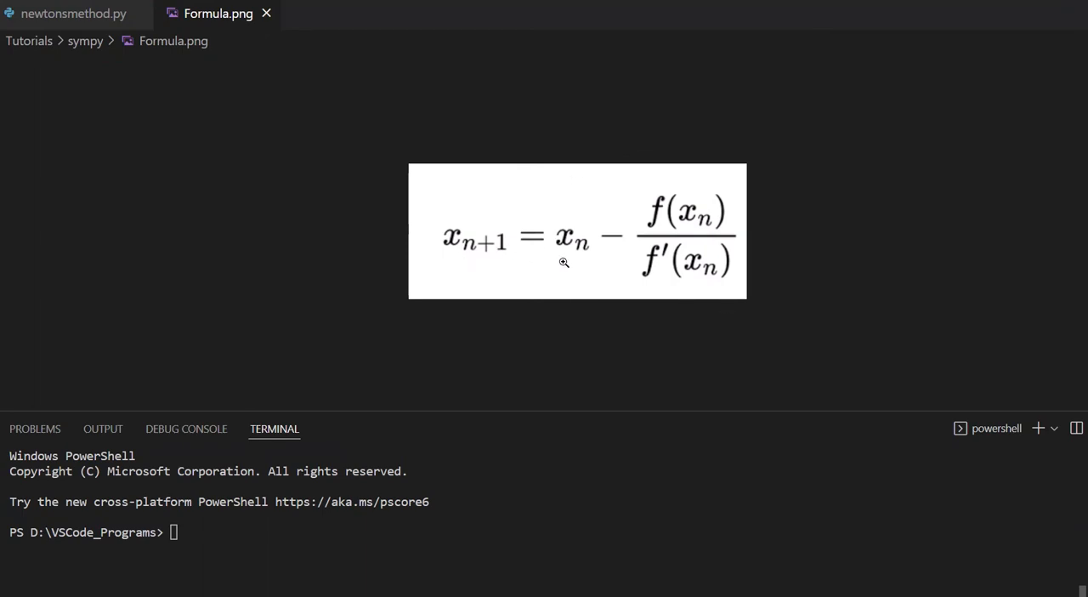
mouse_move(684, 219)
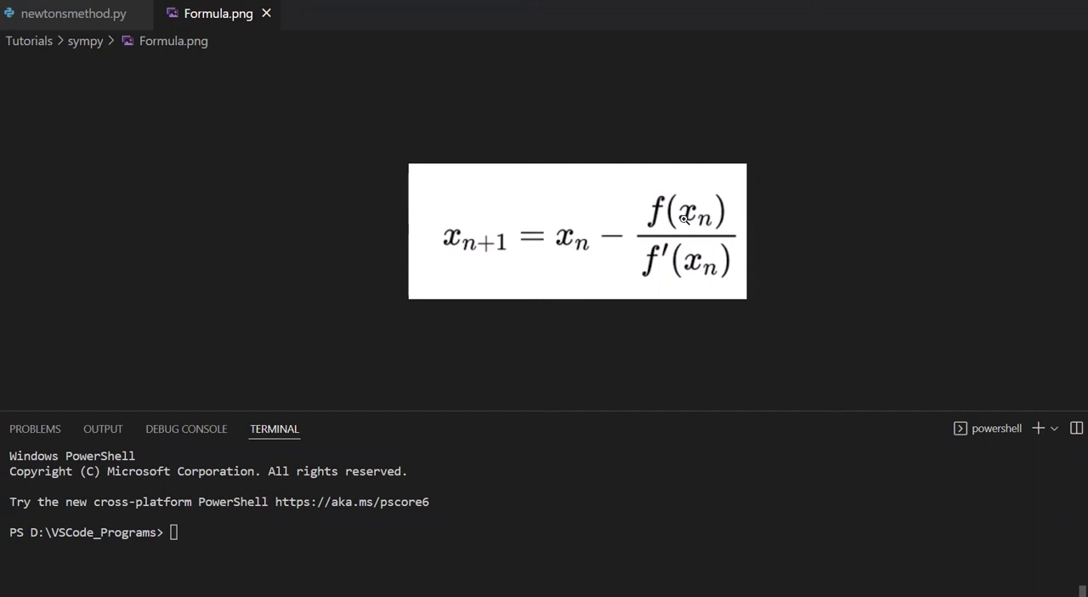
mouse_move(738, 287)
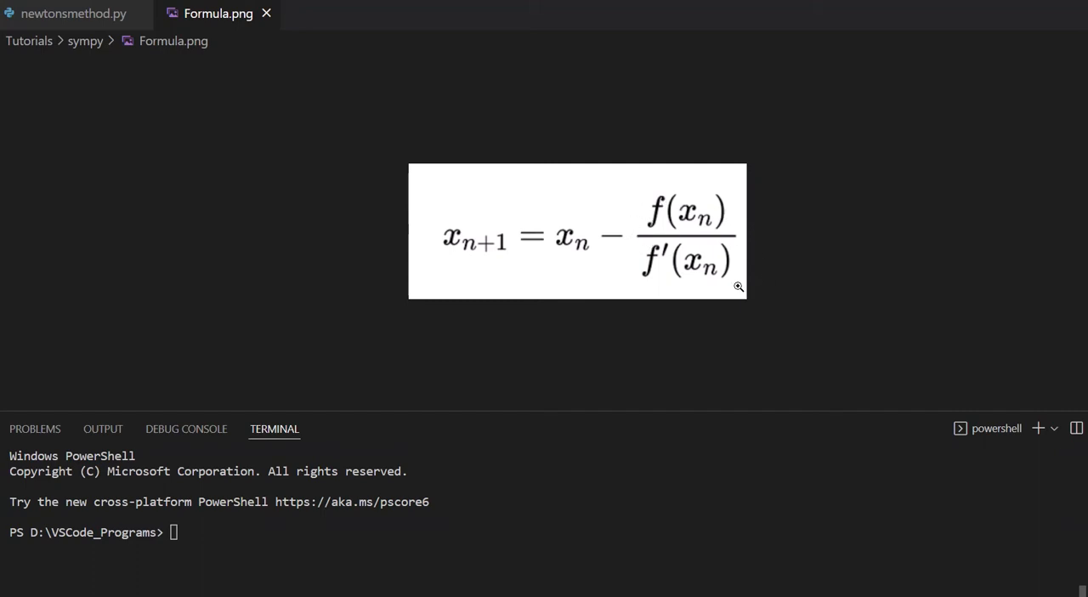
mouse_move(731, 291)
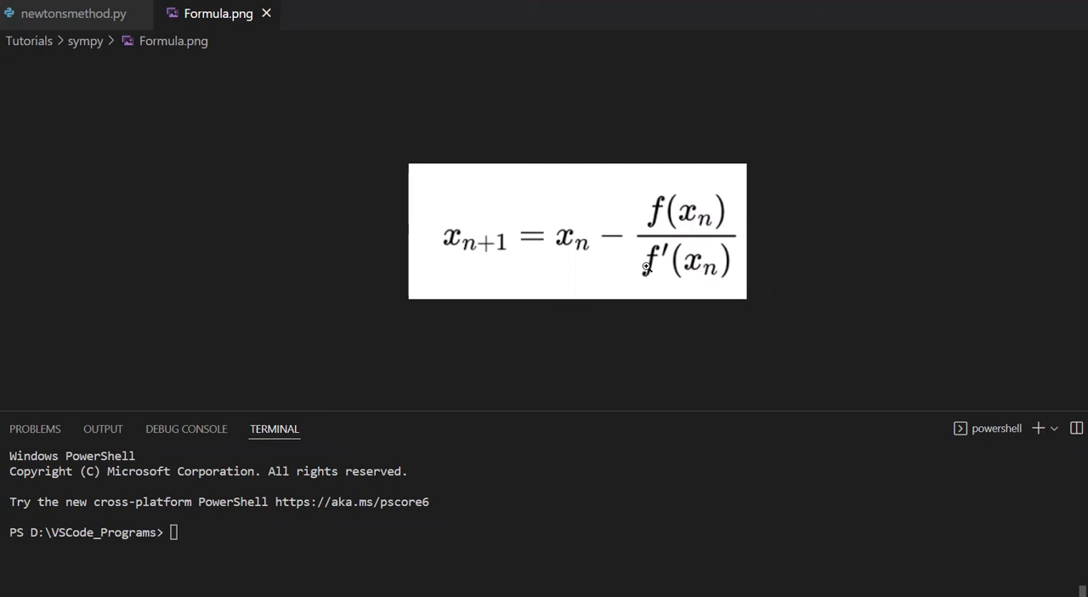
mouse_move(650, 265)
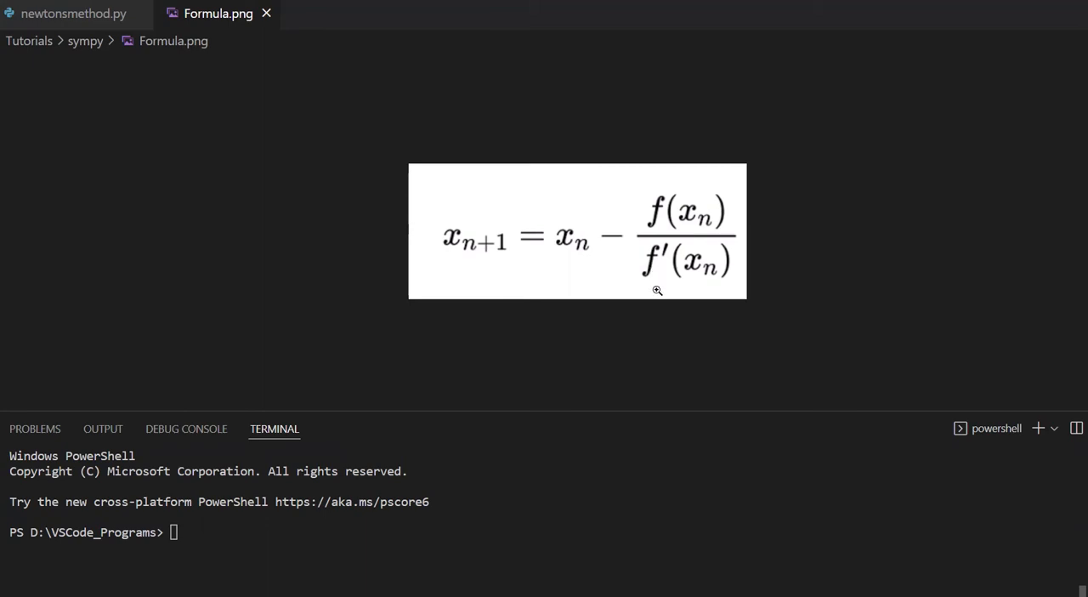
mouse_move(665, 197)
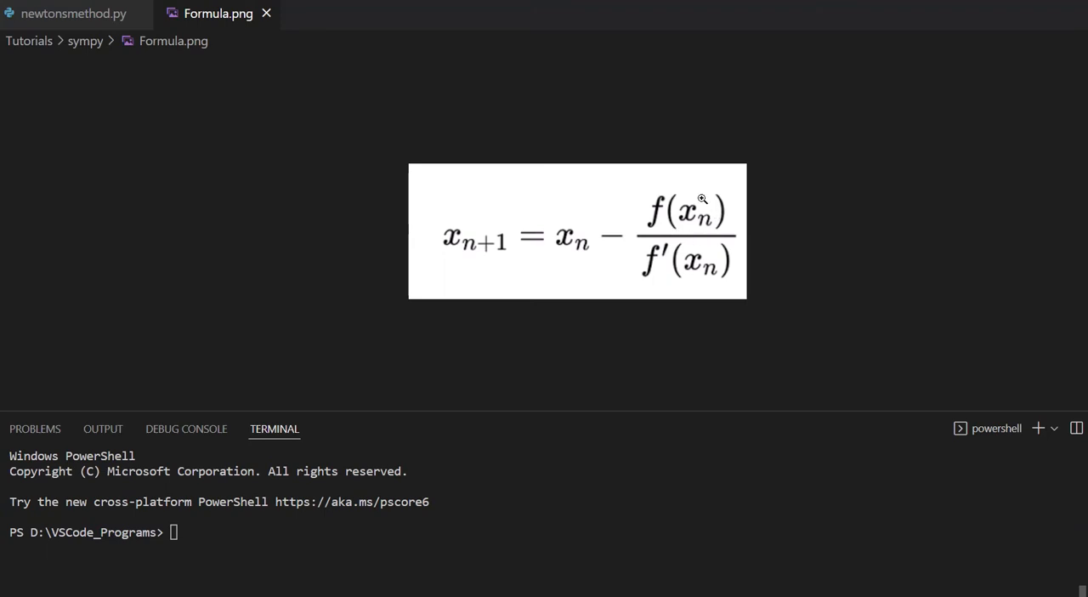
mouse_move(634, 222)
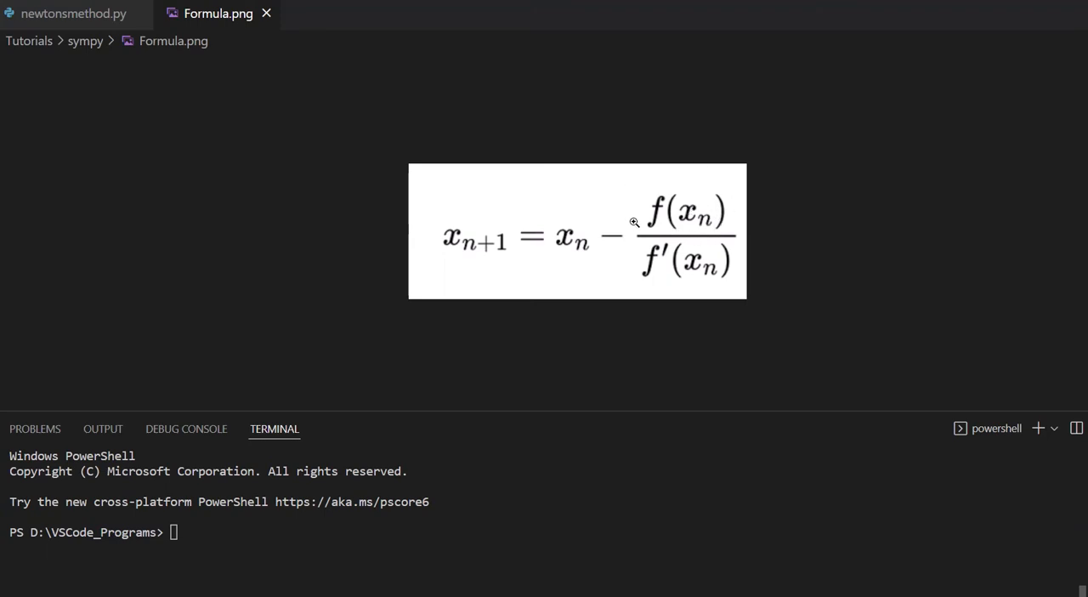
mouse_move(674, 222)
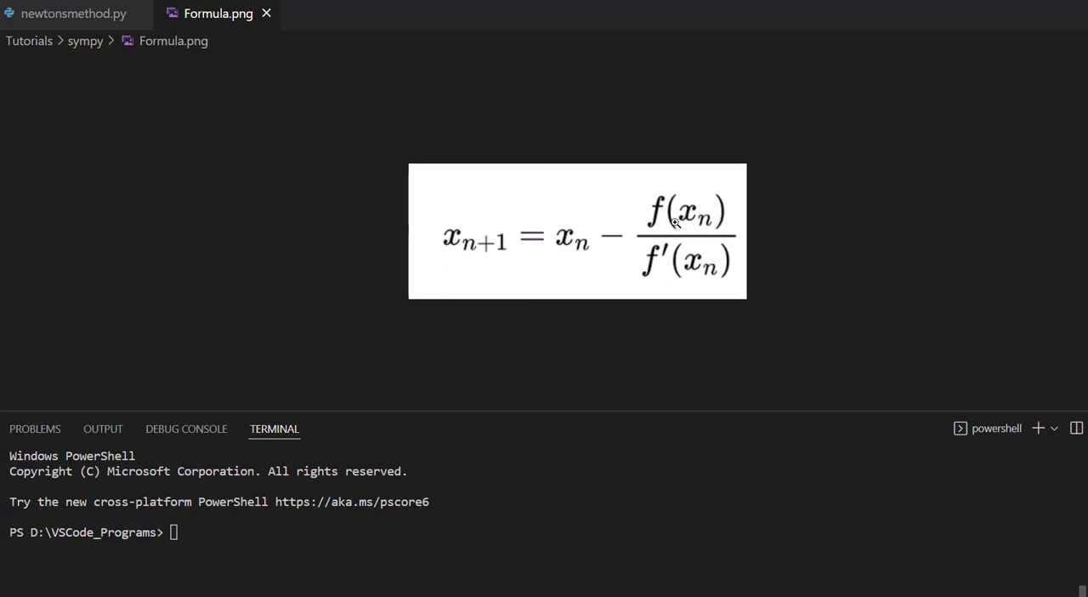
mouse_move(669, 252)
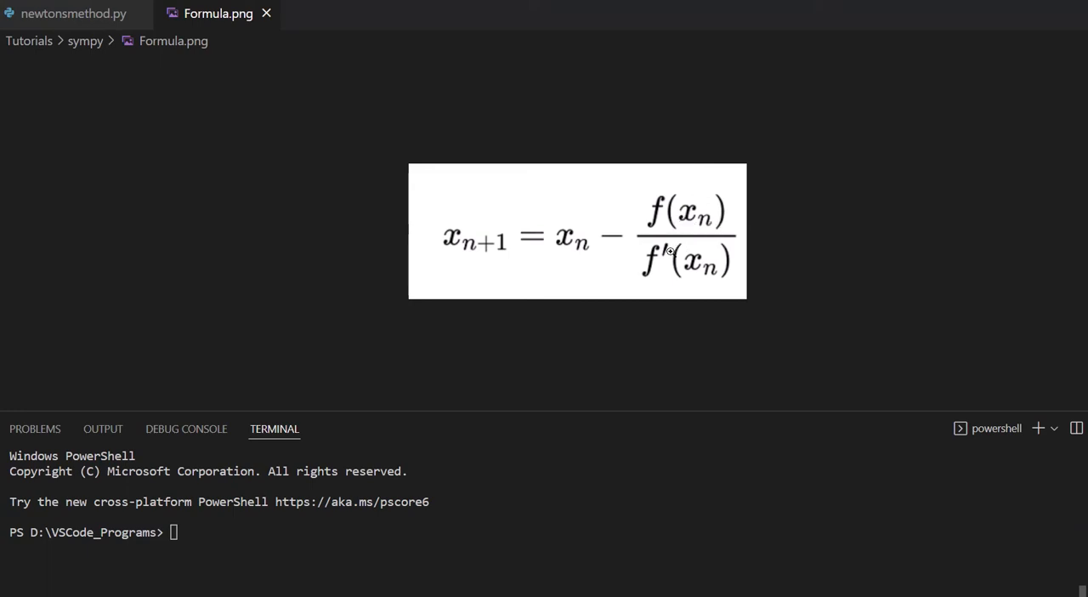
mouse_move(627, 279)
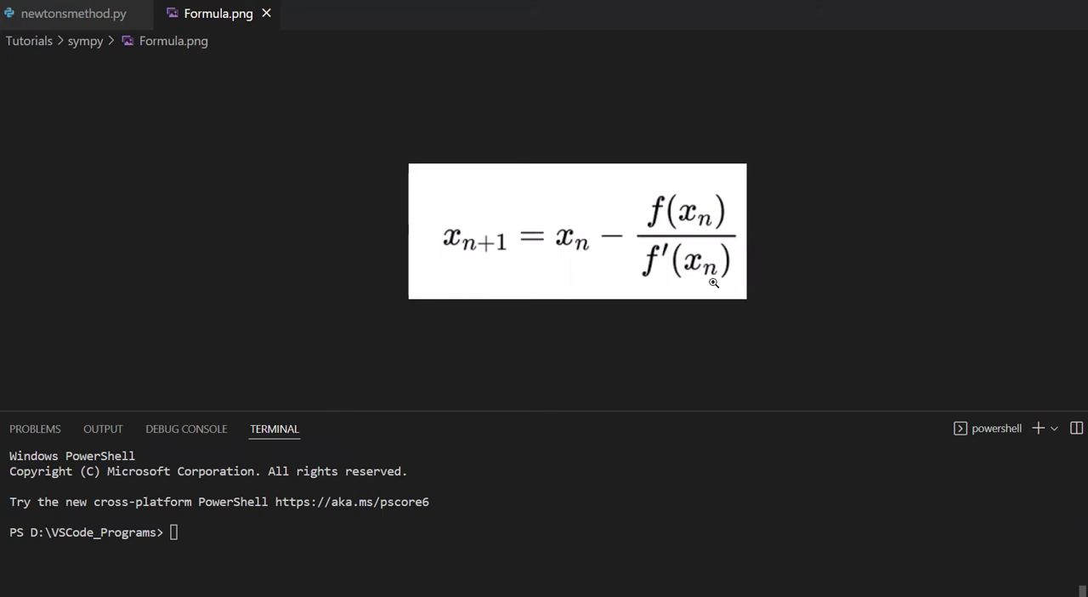
mouse_move(805, 159)
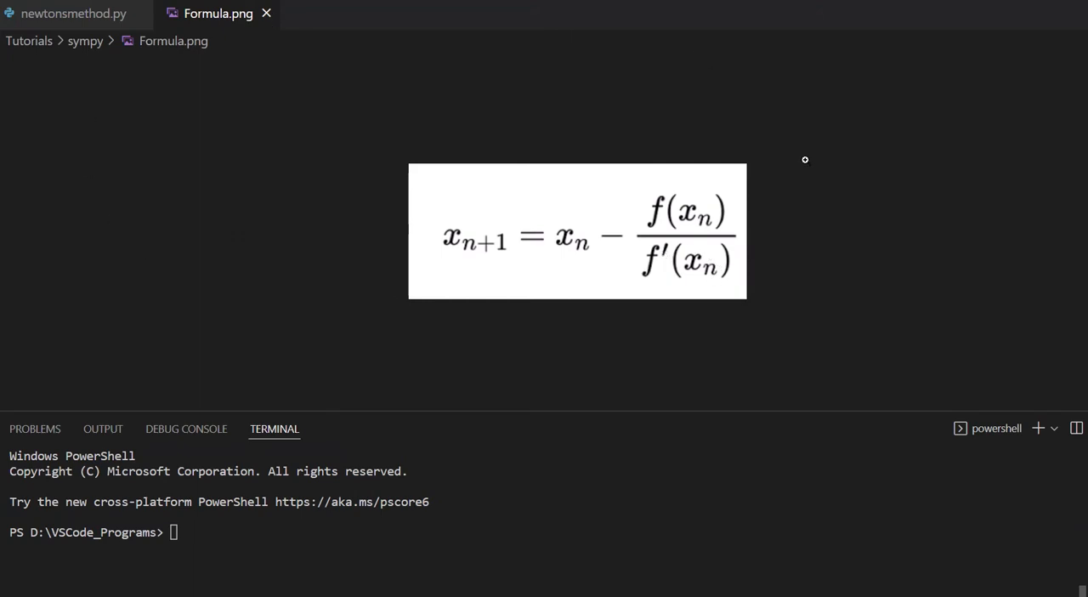
mouse_move(381, 307)
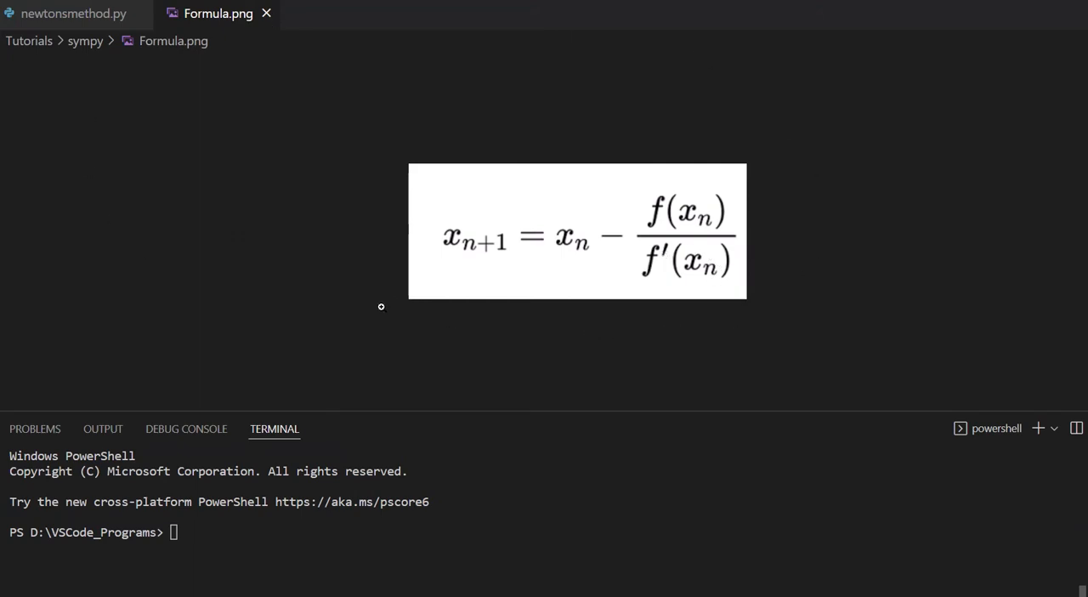
mouse_move(397, 315)
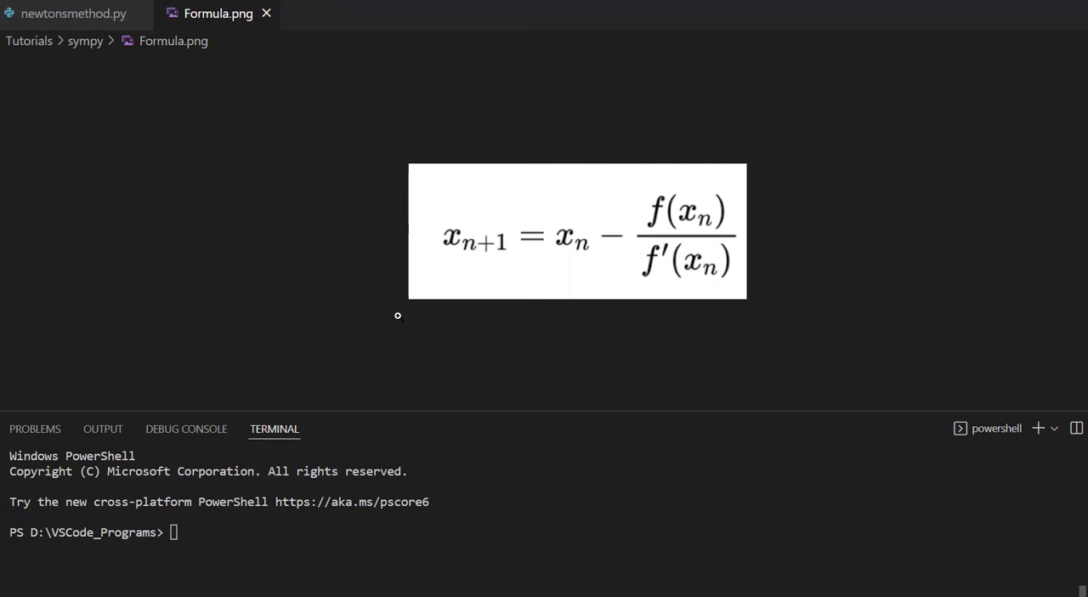
mouse_move(262, 221)
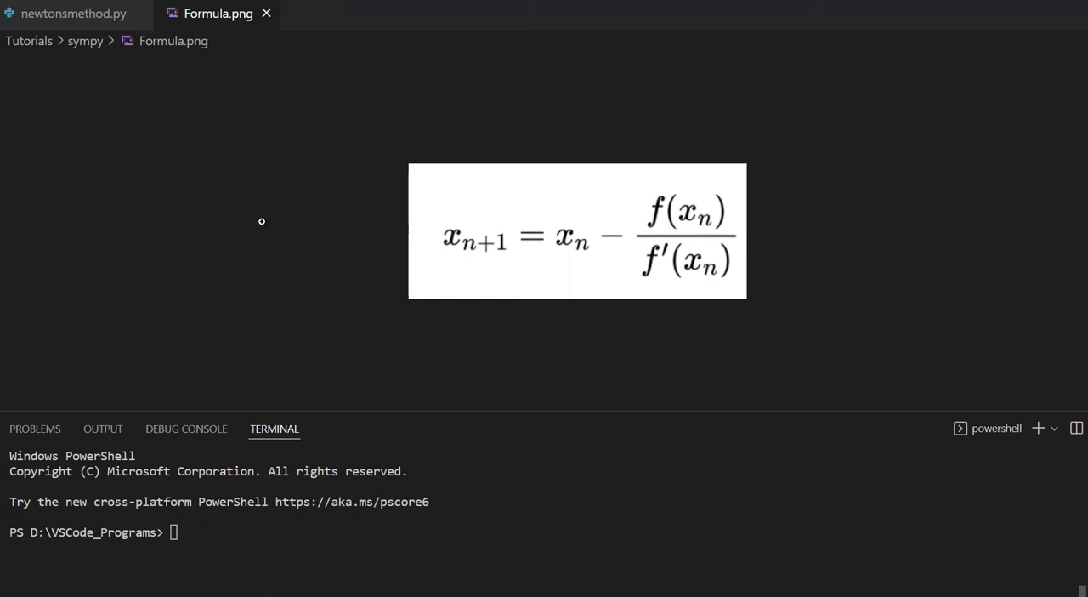
mouse_move(209, 165)
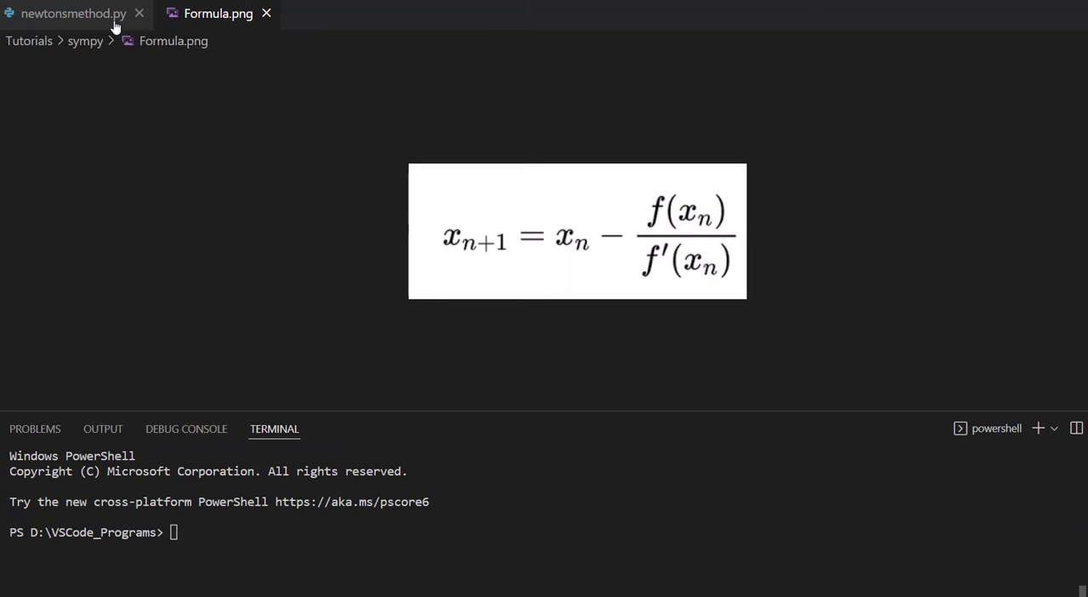
- Back in newtonsmethod.py, define the SymPy symbol x, followed by a blank line
click(74, 14)
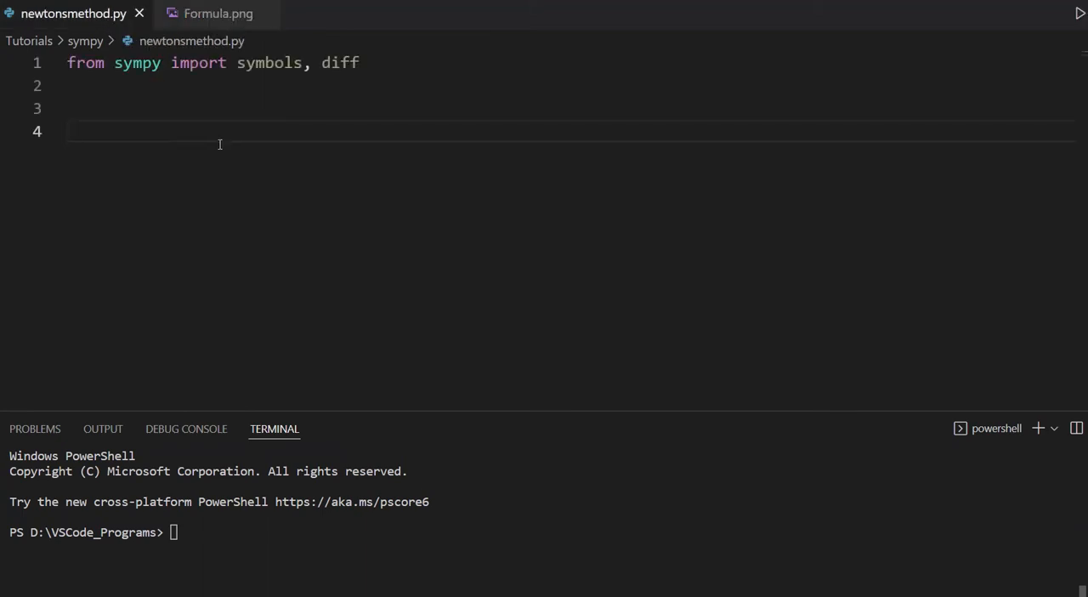
text(x =)
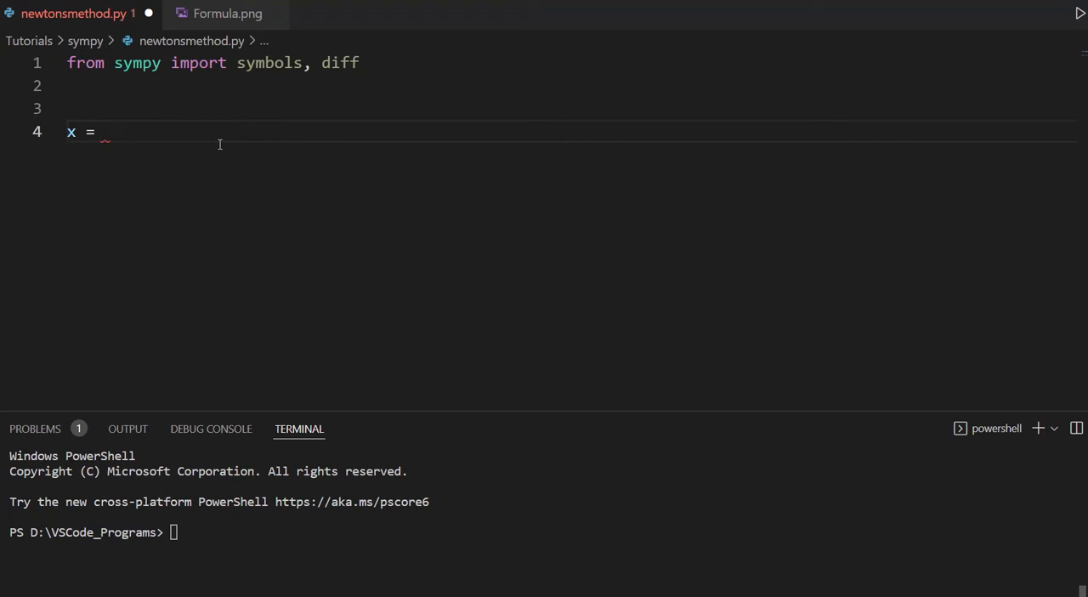
text(symbols(")
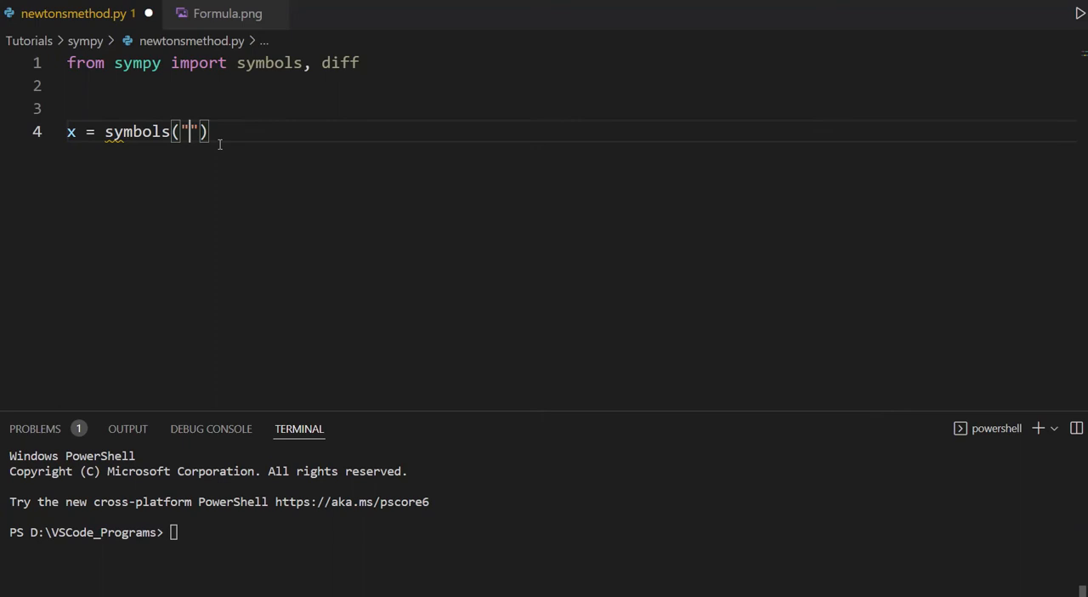
text(x)
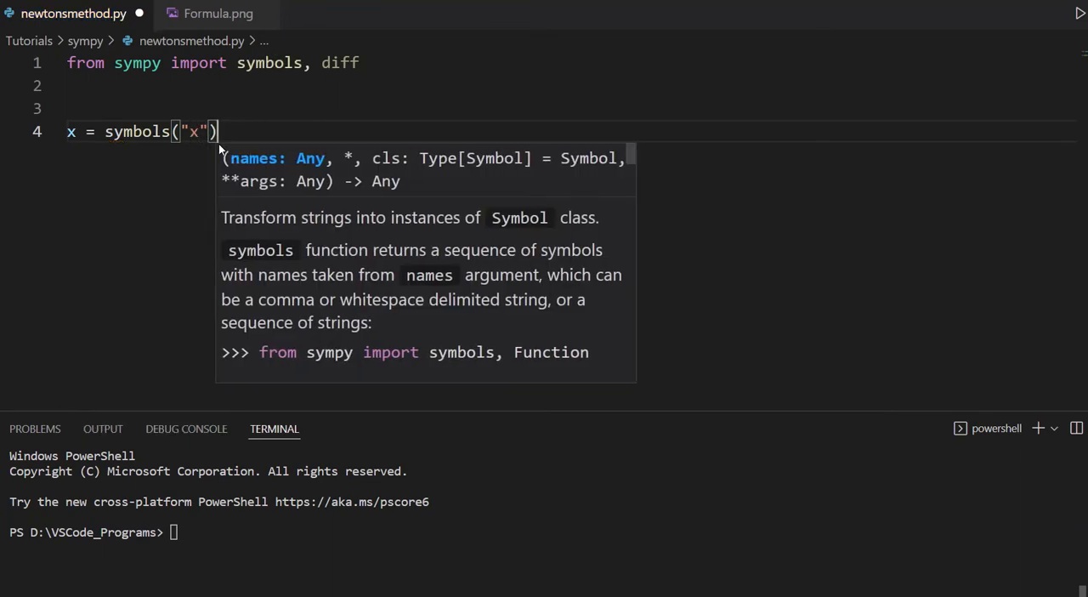
key(Enter)
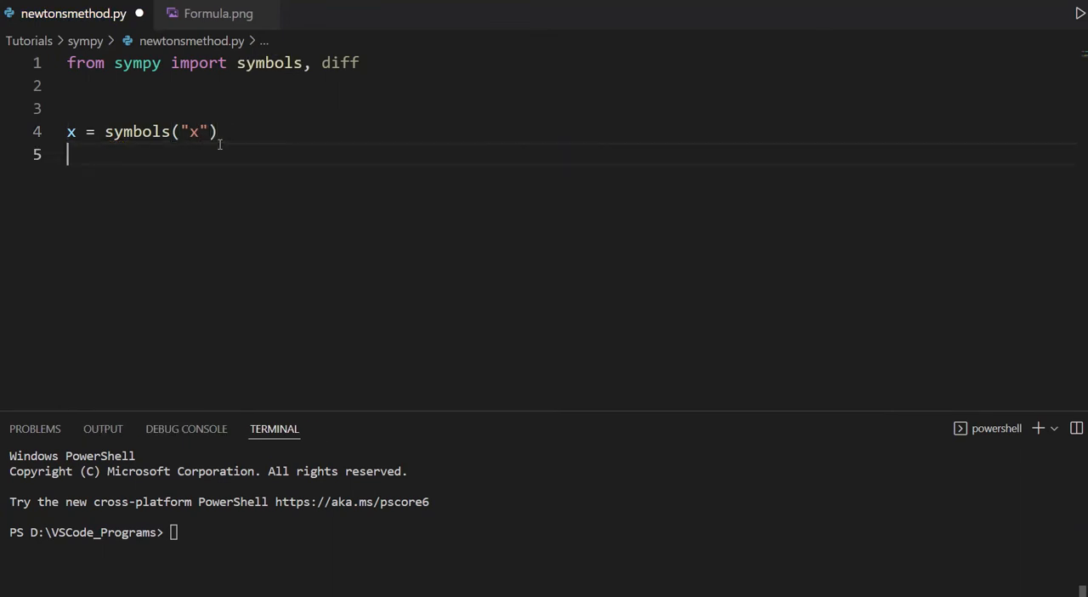
key(Enter)
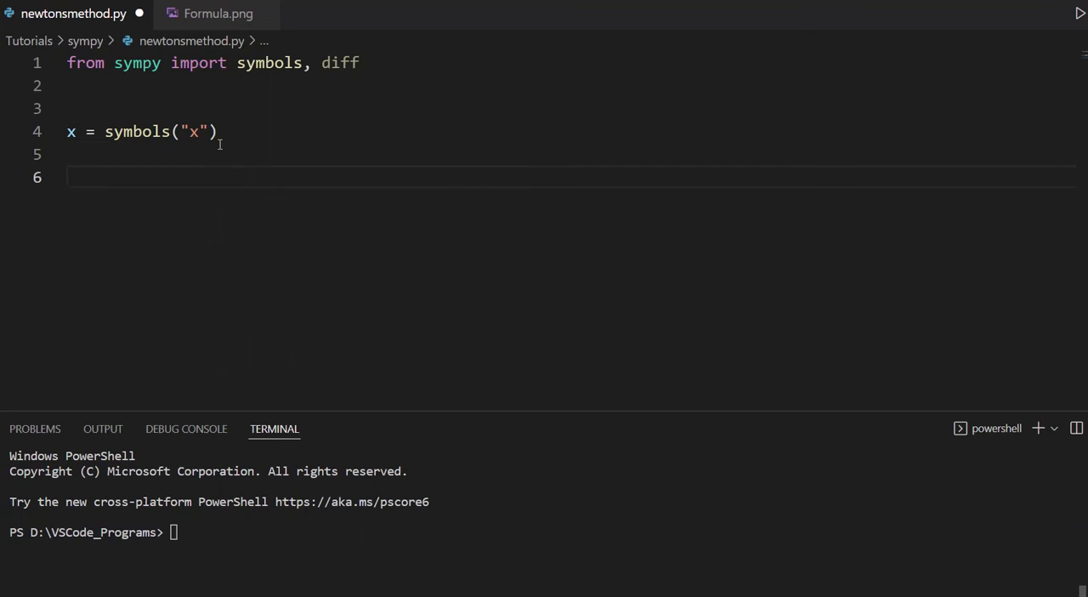
- Define f = x**2 - x - 6 with the comment # 3, -2 and save
text(f =)
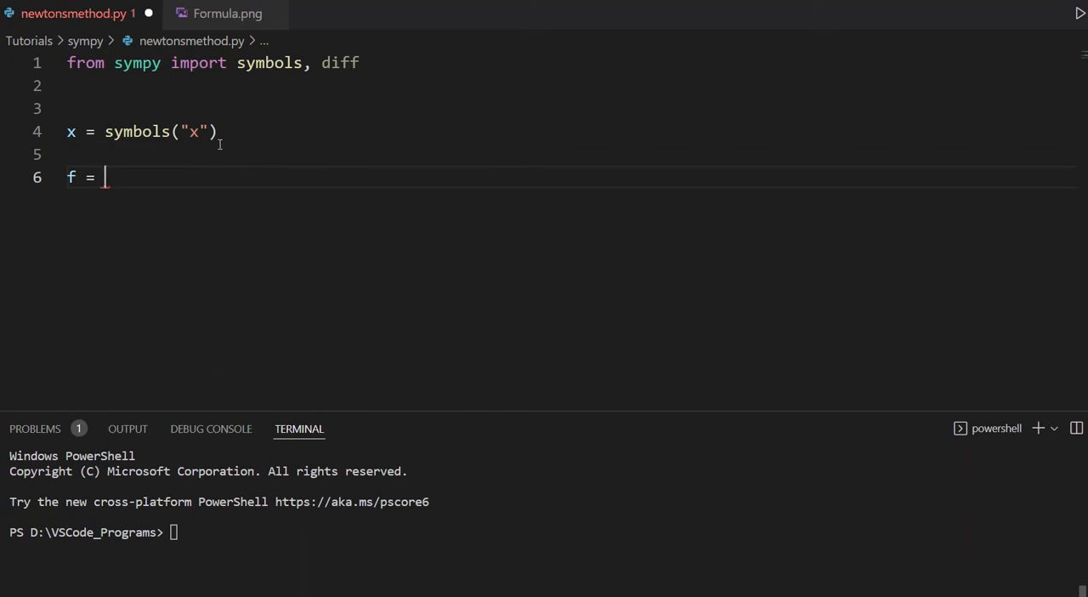
text(x*)
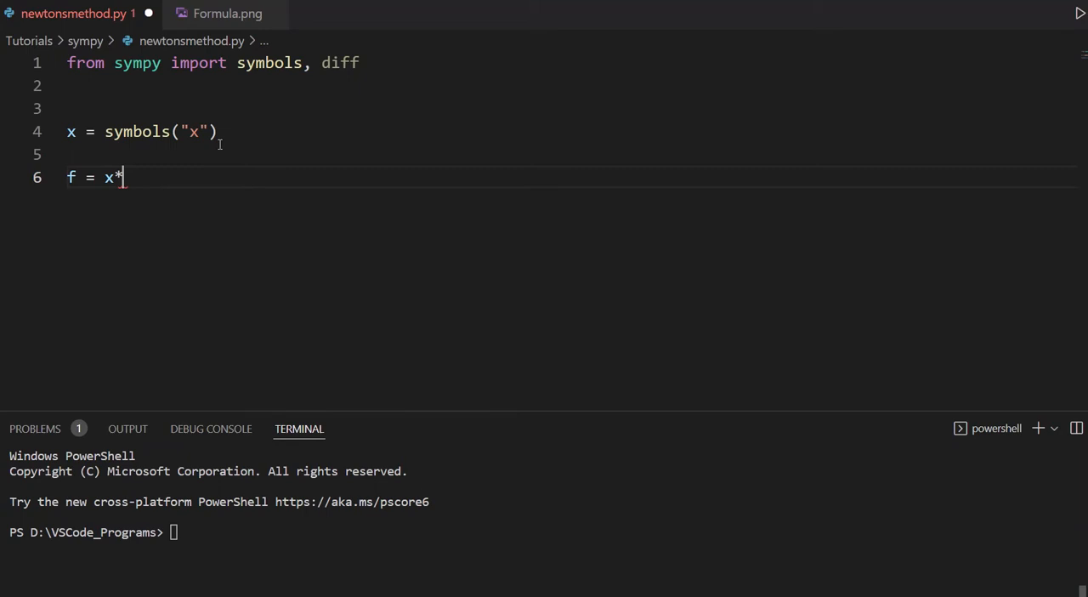
text(*2 -)
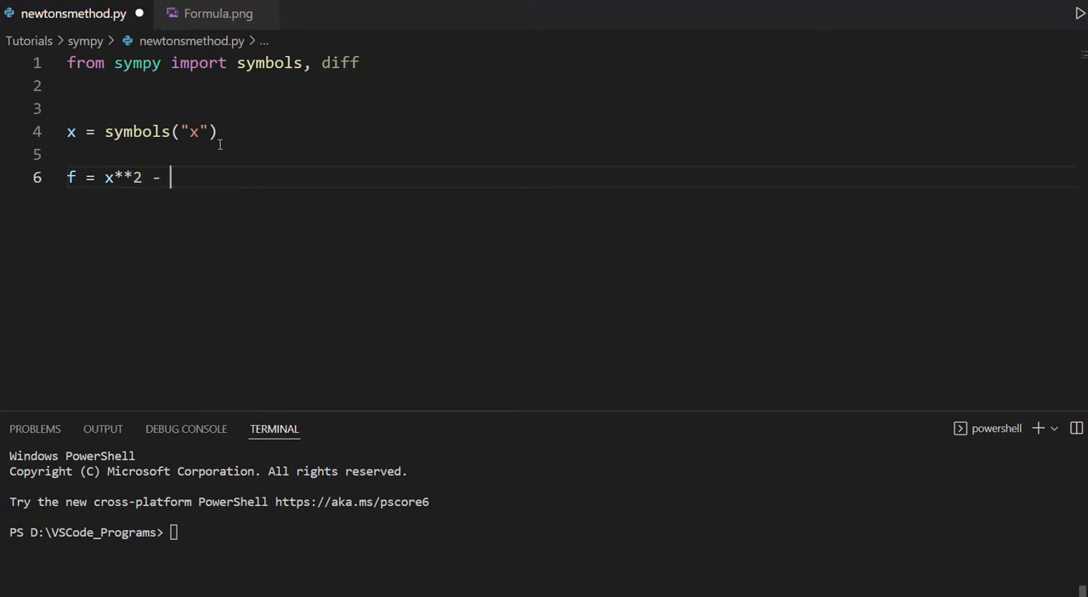
text(x -)
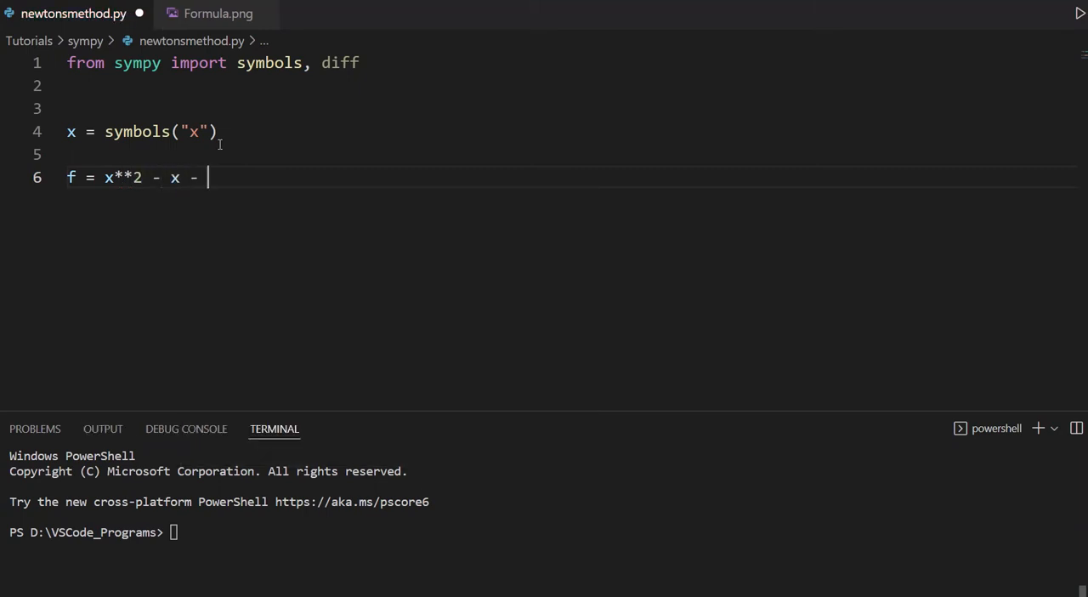
text(6)
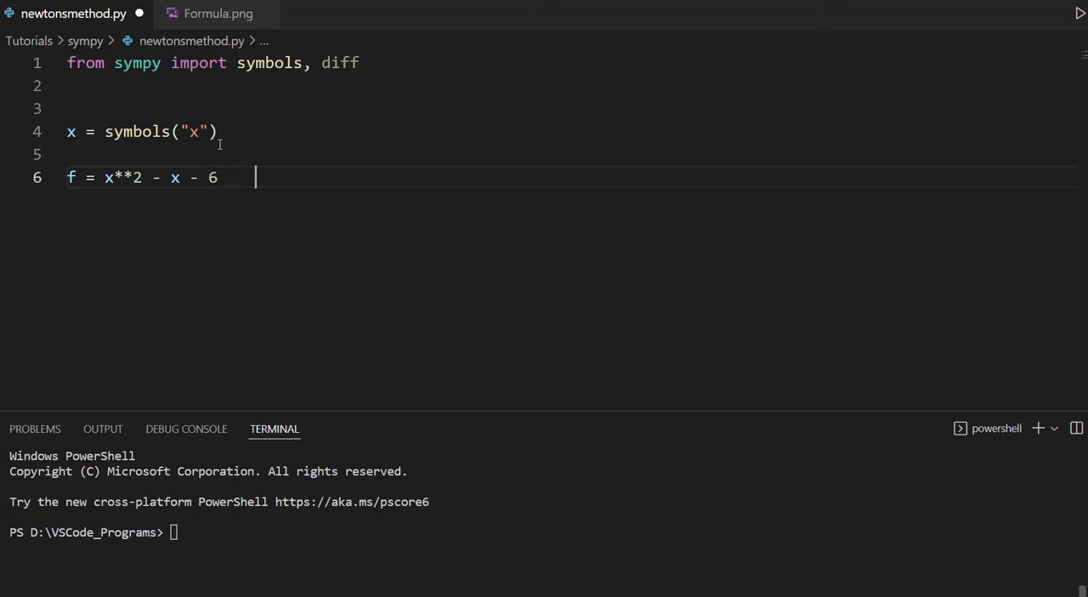
text(#)
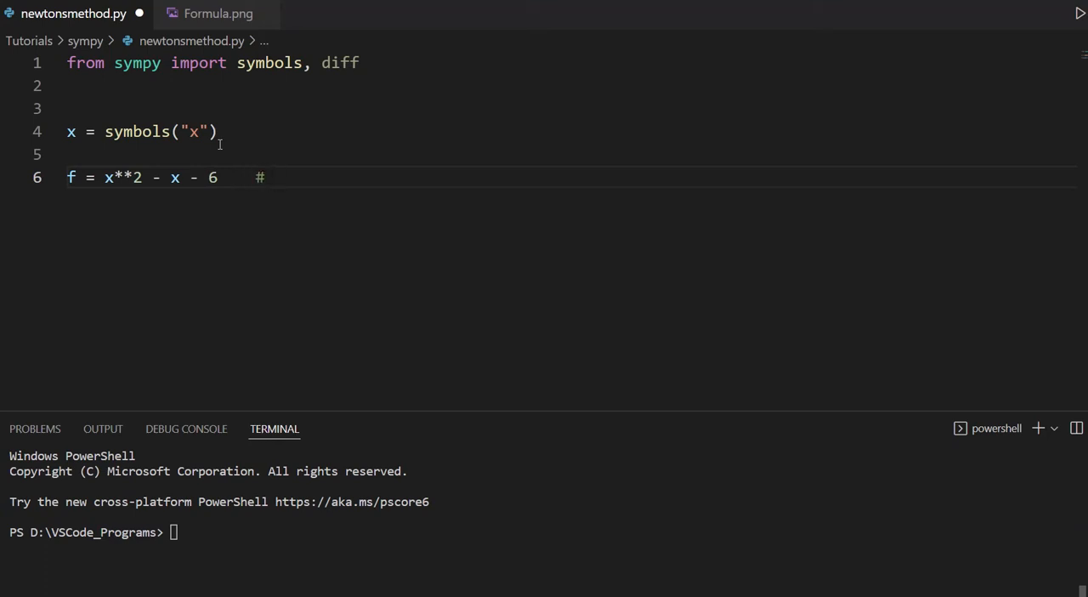
text(3, -2)
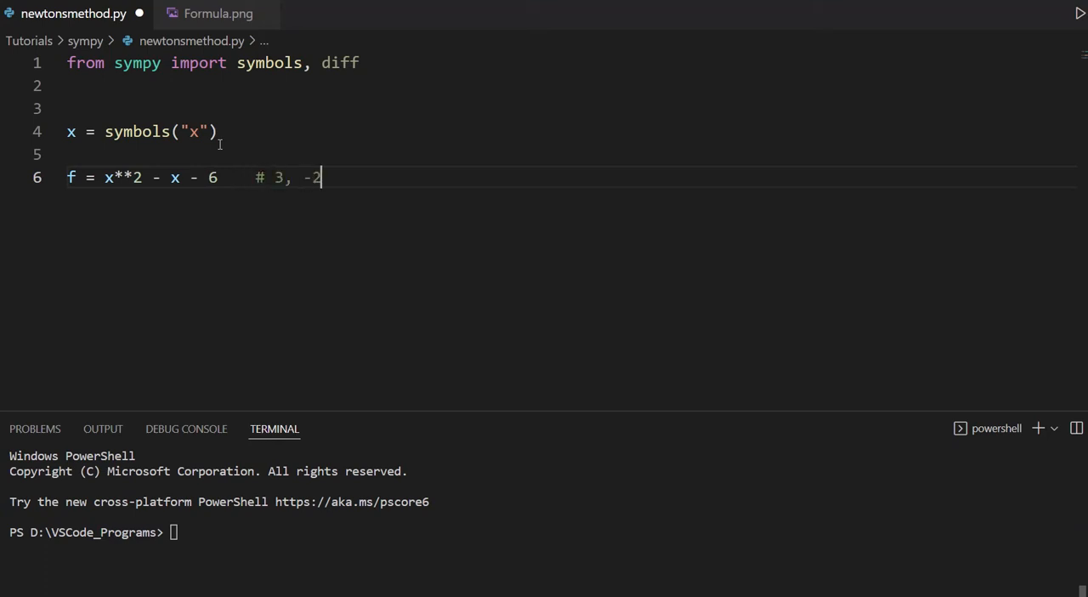
key(ctrl+s)
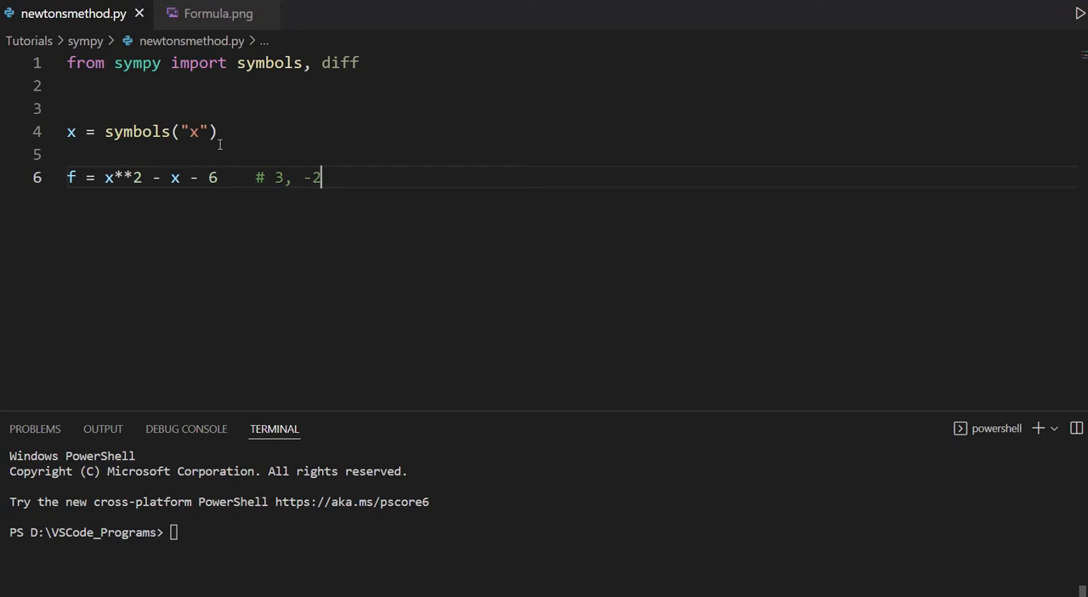
drag(321, 177, 217, 177)
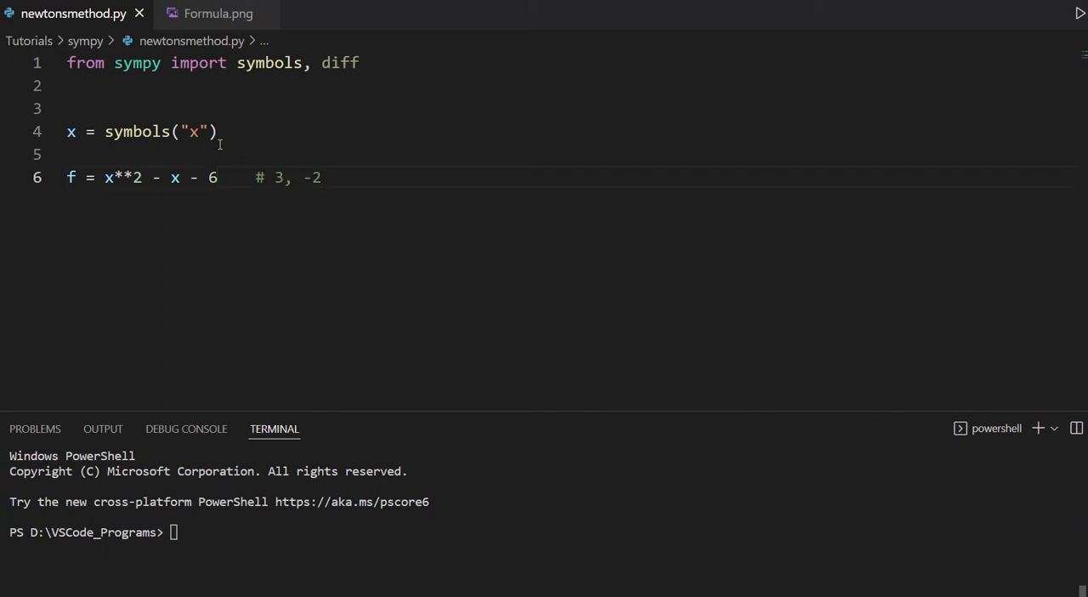
- Add the starting guess x0 = 0 followed by two blank lines
text(x0 =)
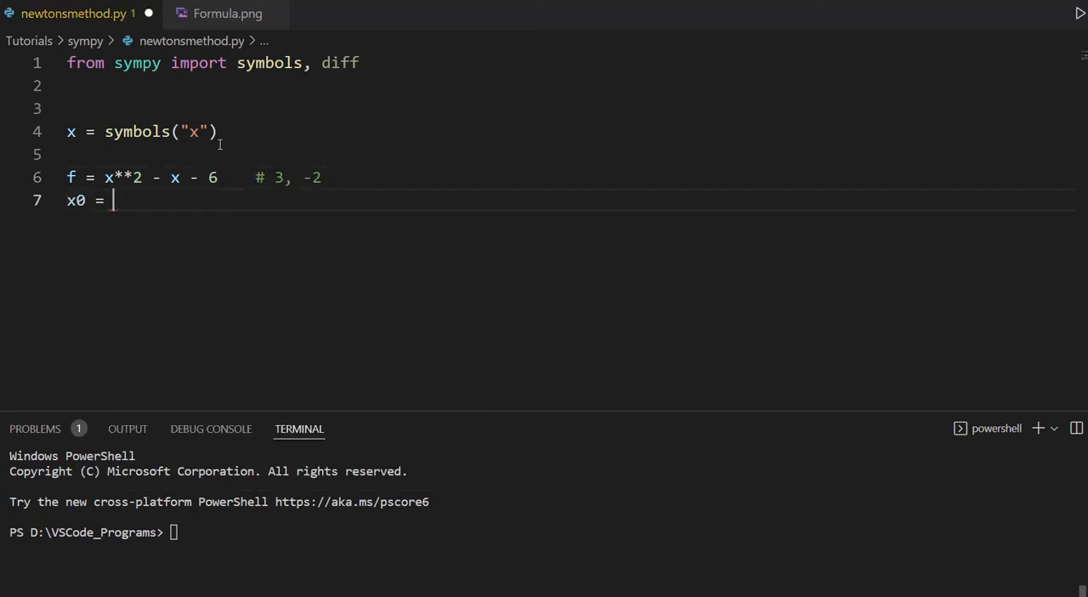
text(0)
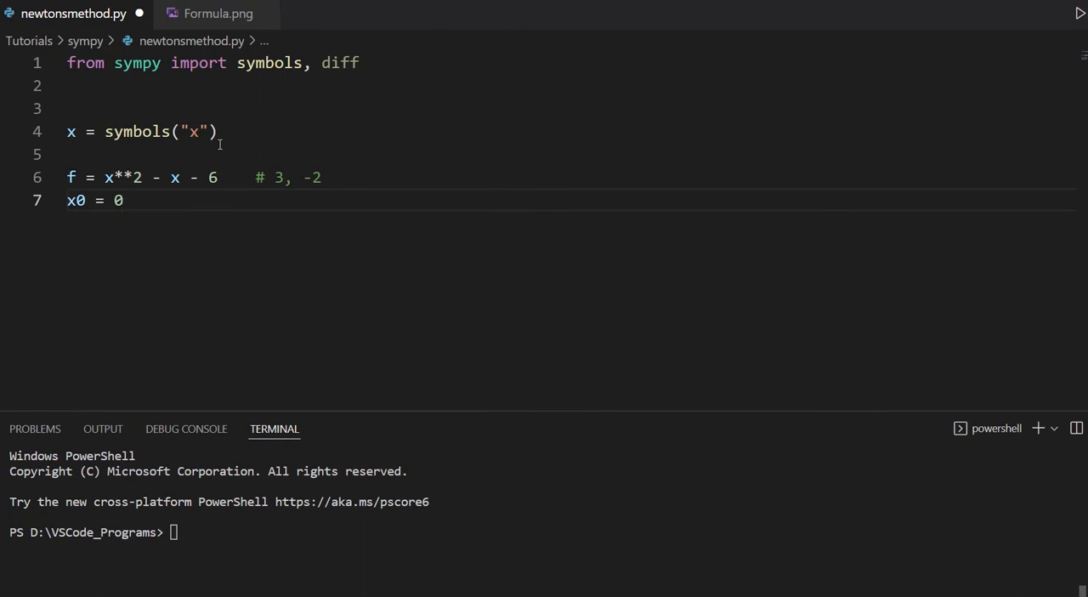
key(Enter)
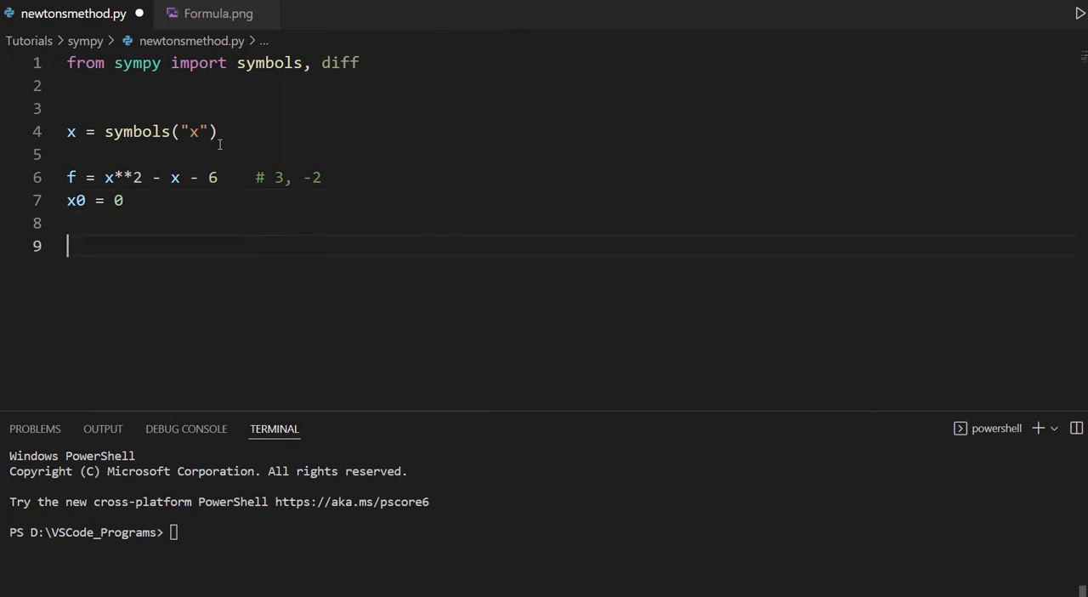
key(enter)
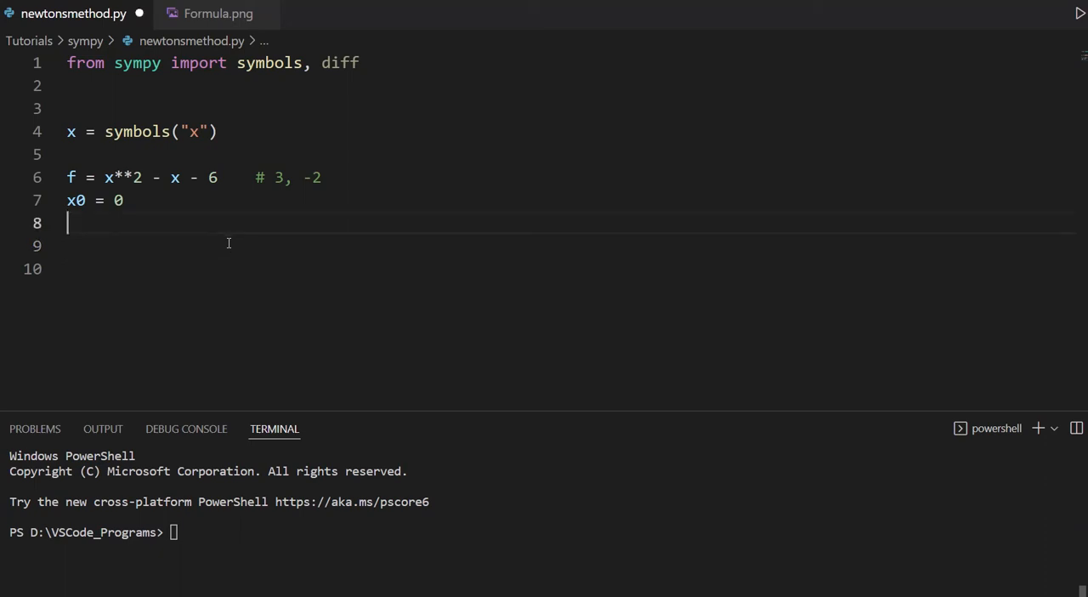
- Set n = 10 and start a for loop over range(n) updating x0
text(n =)
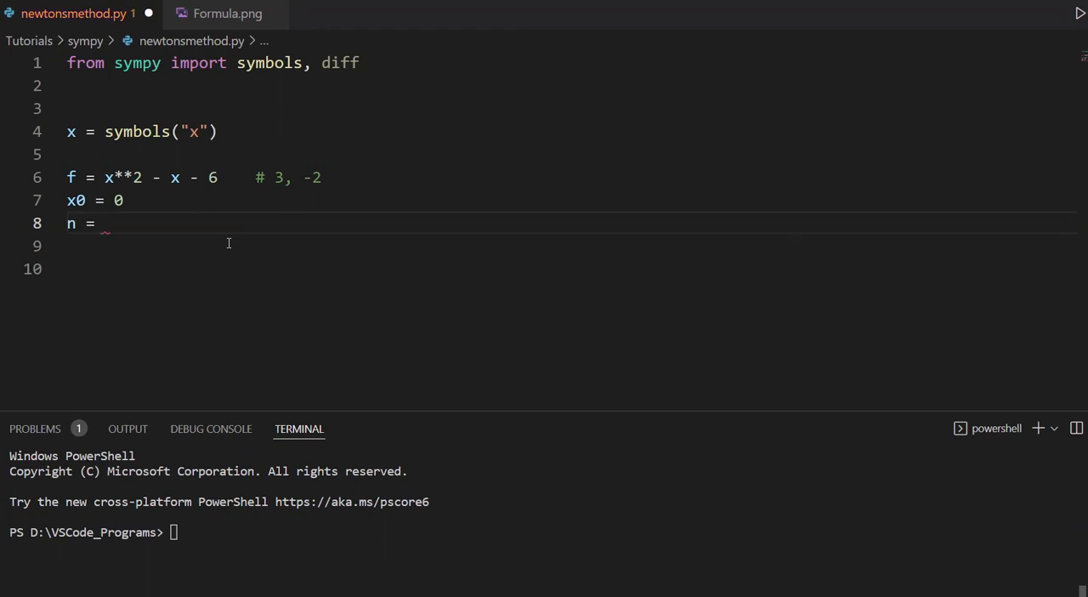
text(10)
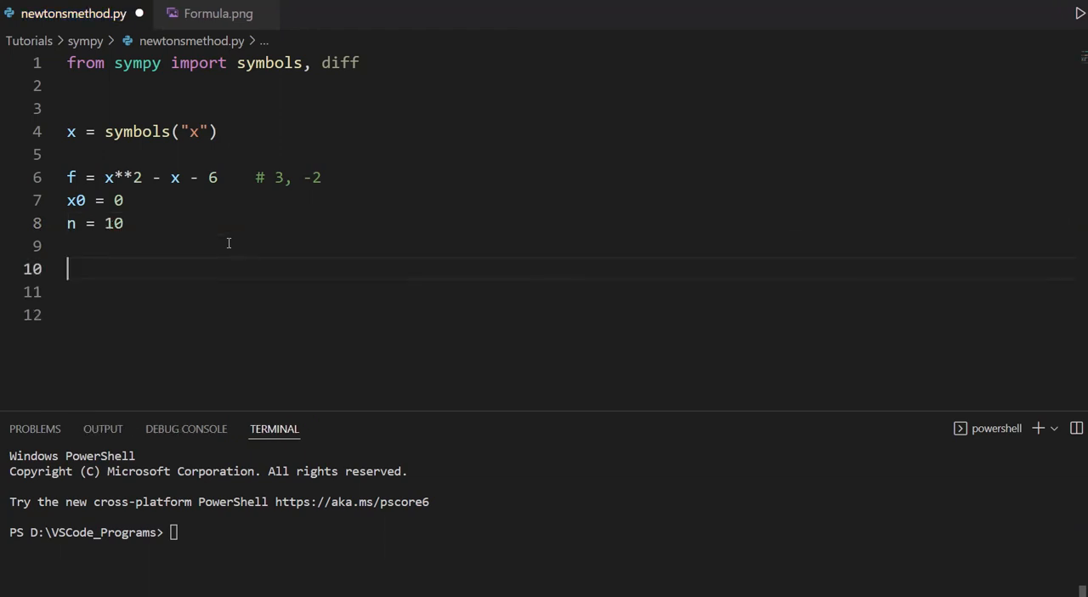
text(for i)
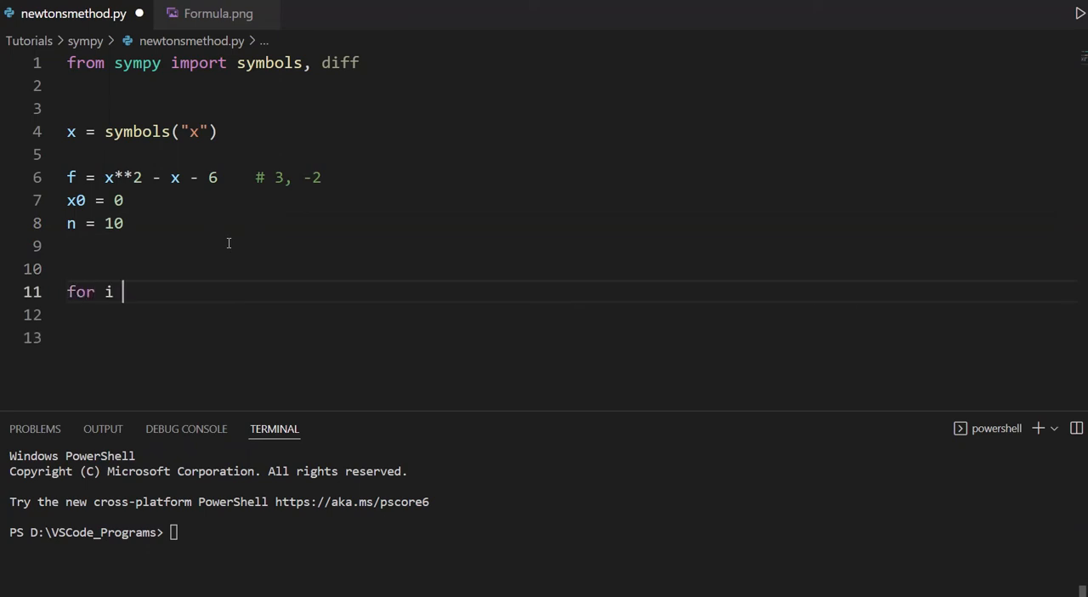
text(in range9)
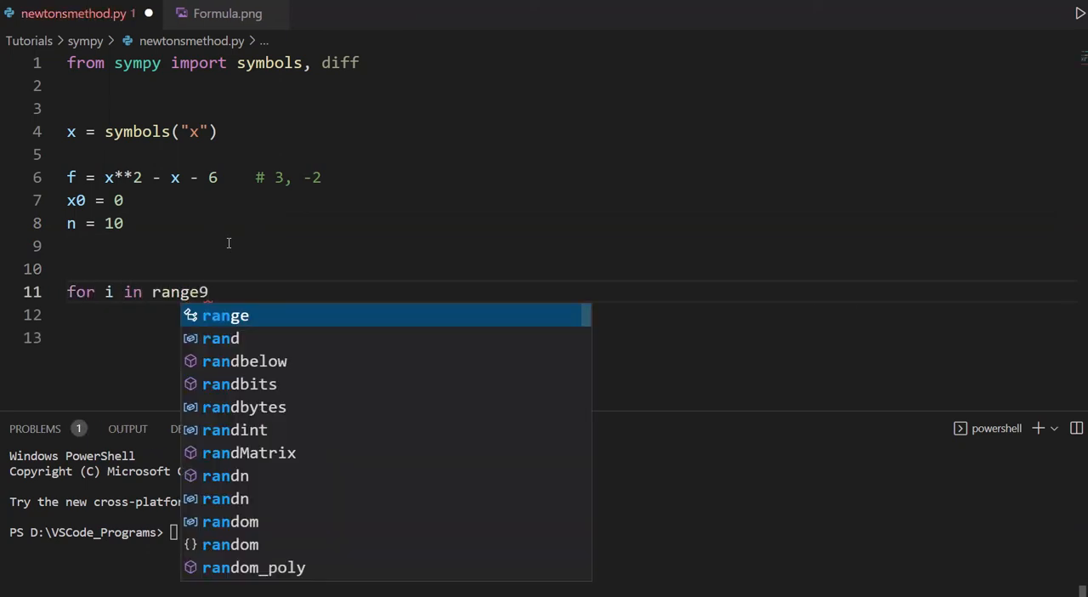
text((n):)
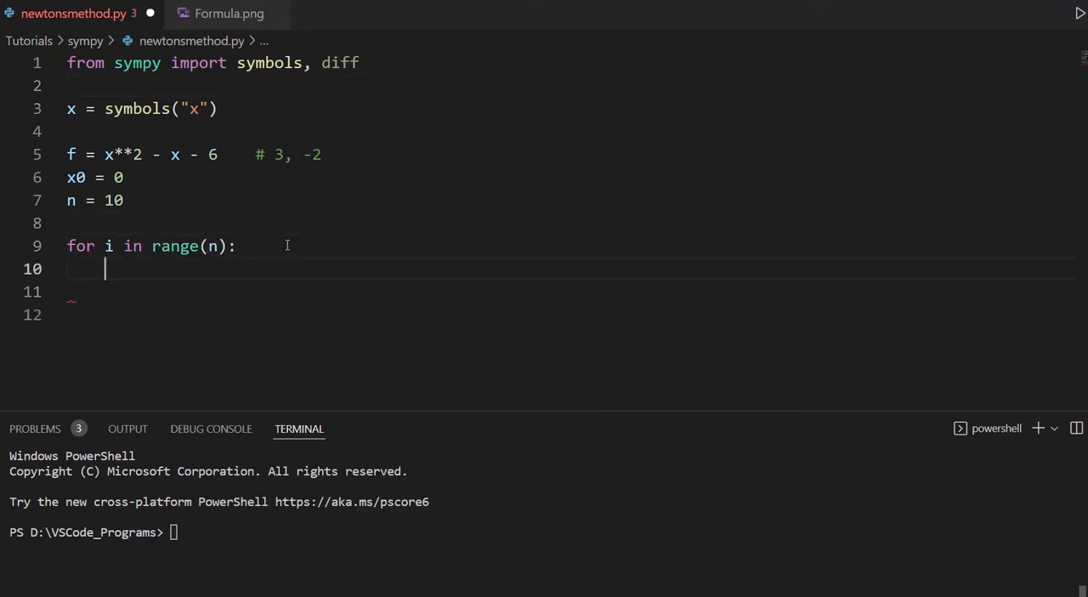
text(x0 = x0)
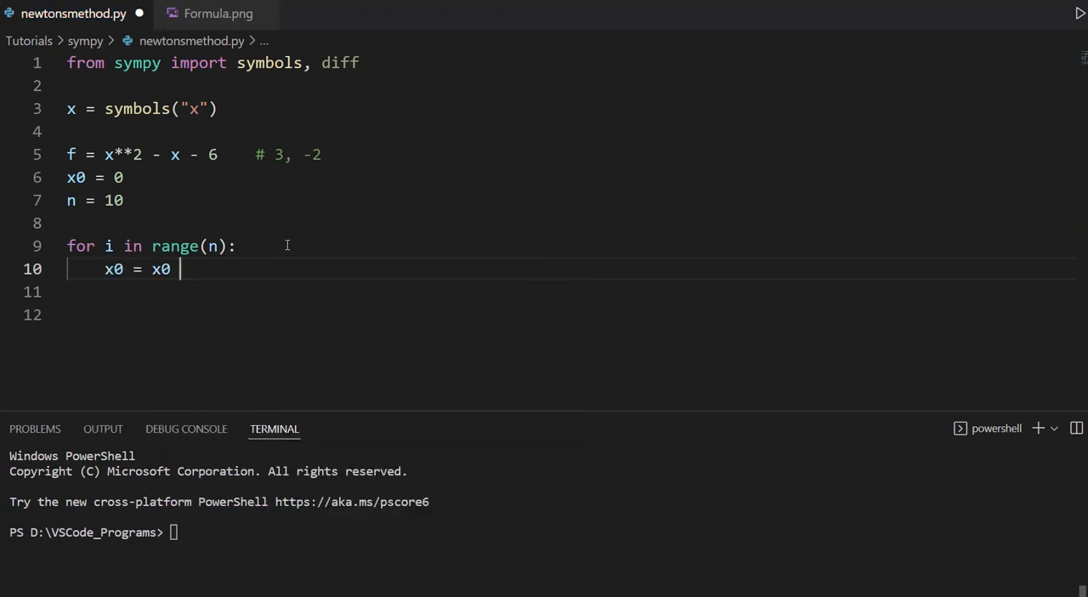
- Extend the update to x0 = x0 -, checking the formula image before returning
text(-)
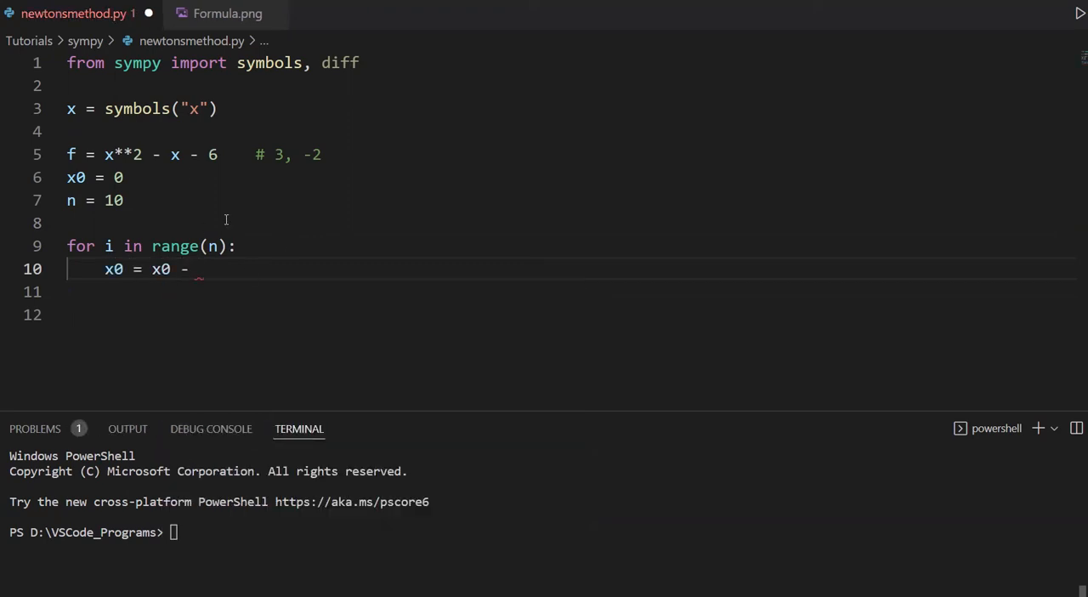
click(226, 13)
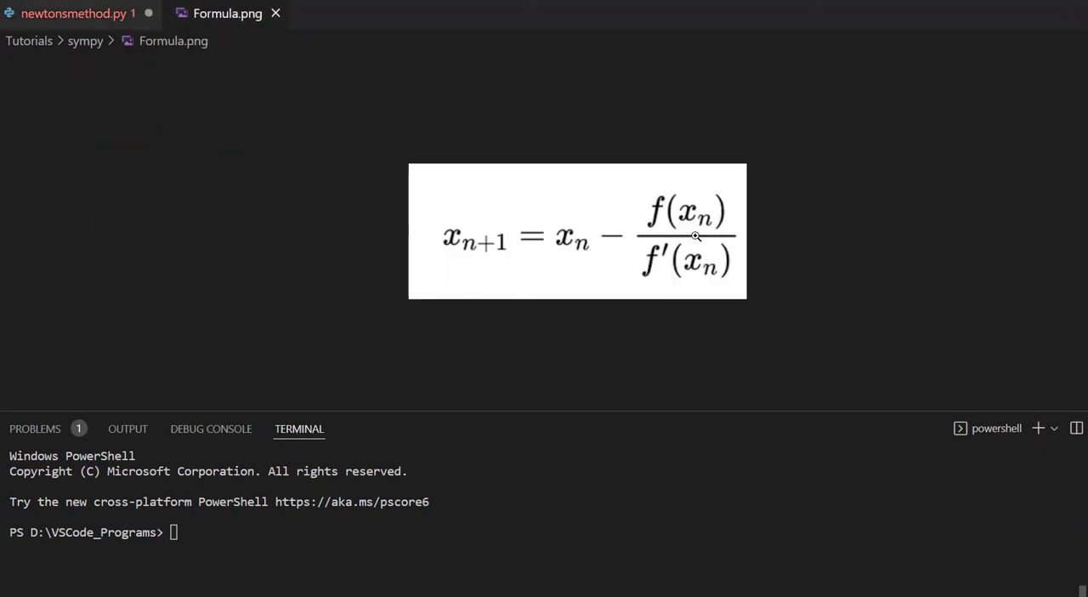
mouse_move(727, 253)
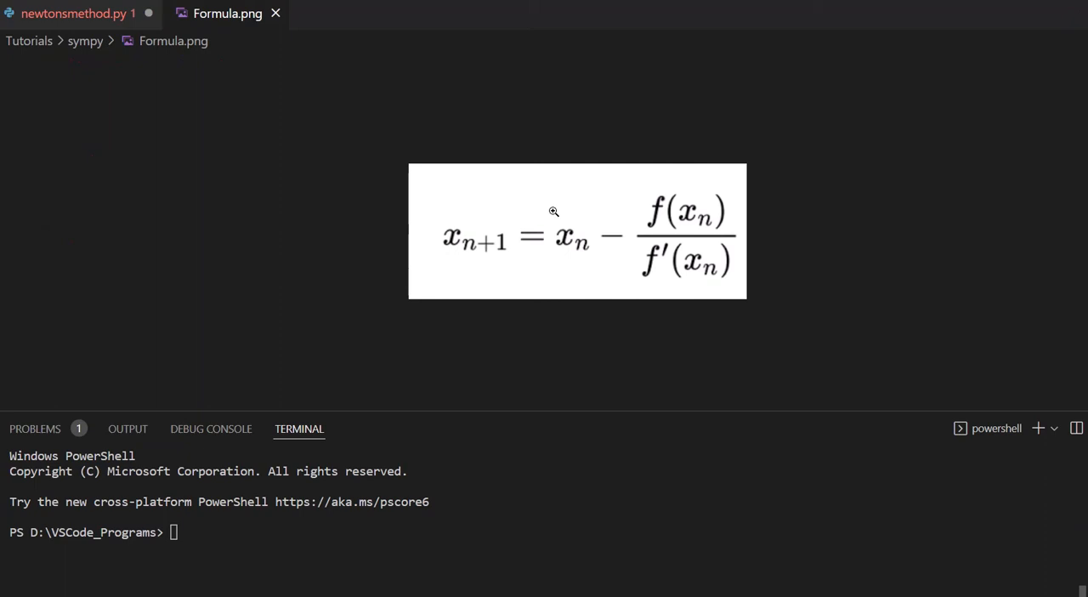
mouse_move(553, 249)
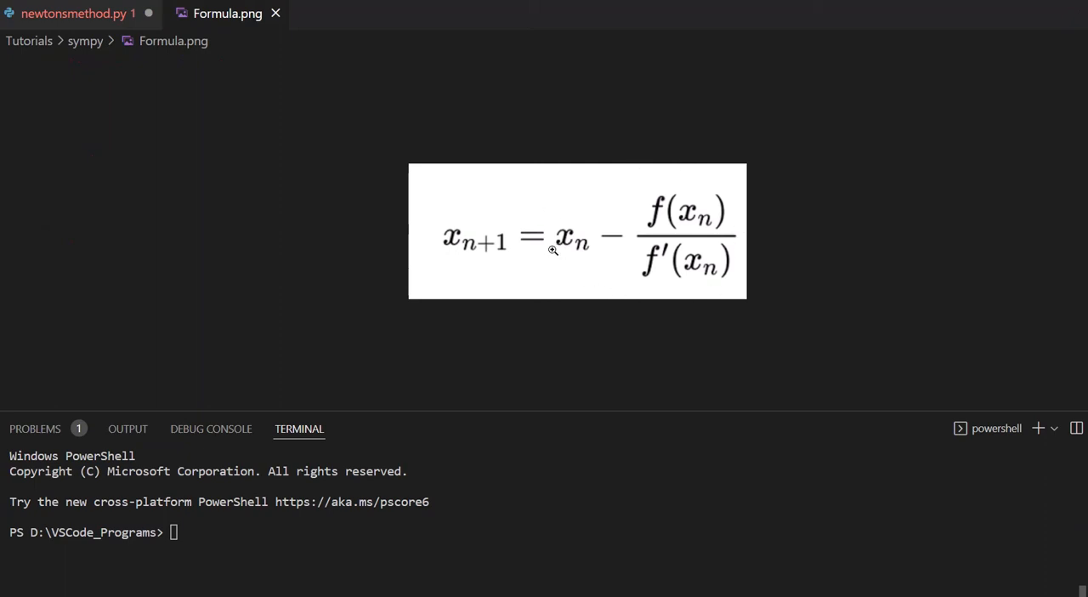
mouse_move(691, 213)
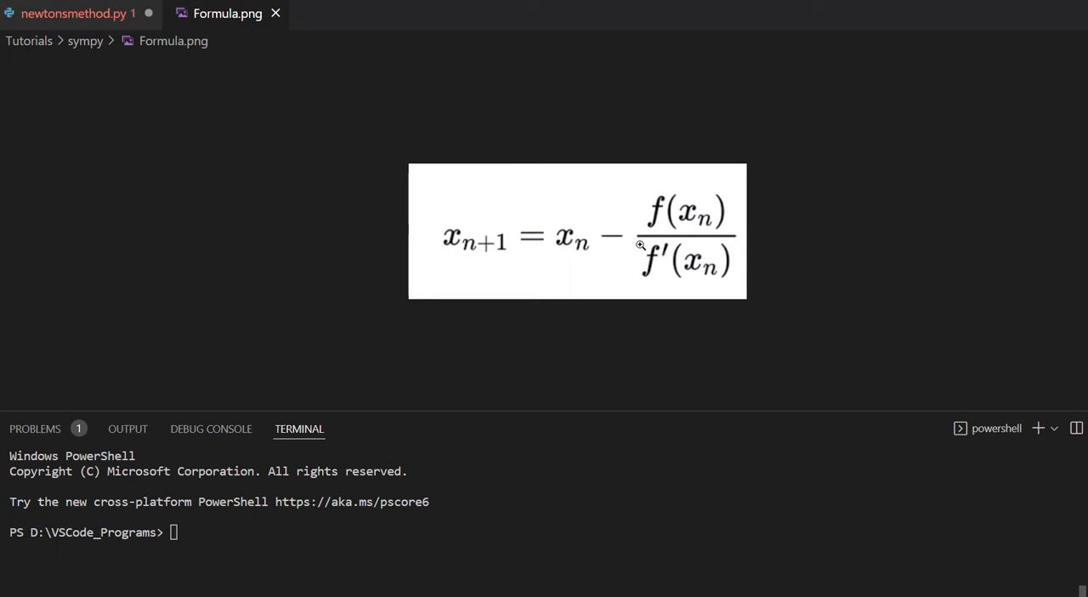
mouse_move(715, 193)
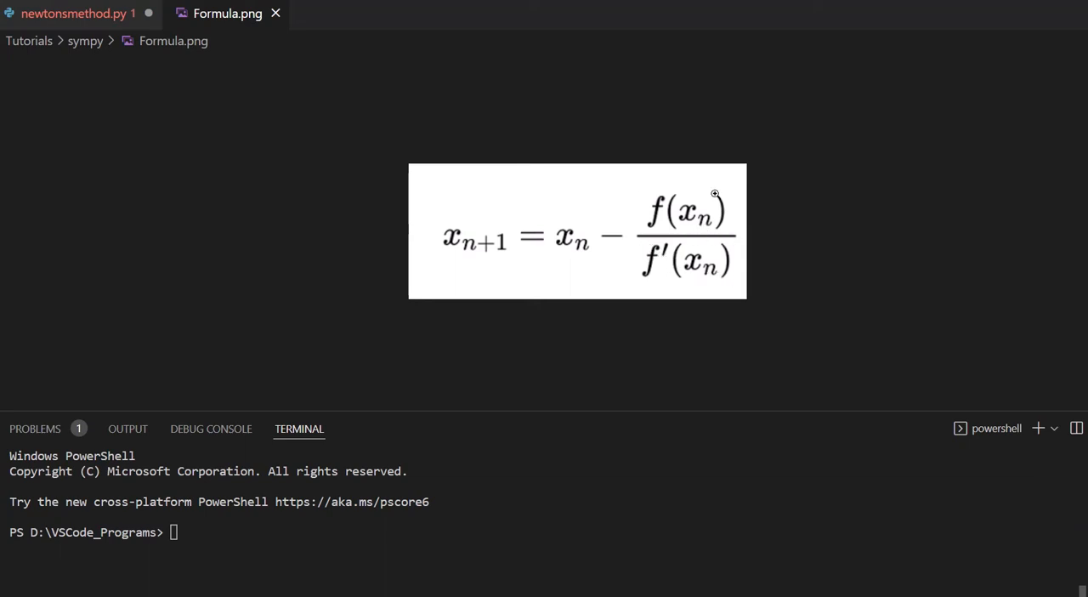
mouse_move(494, 277)
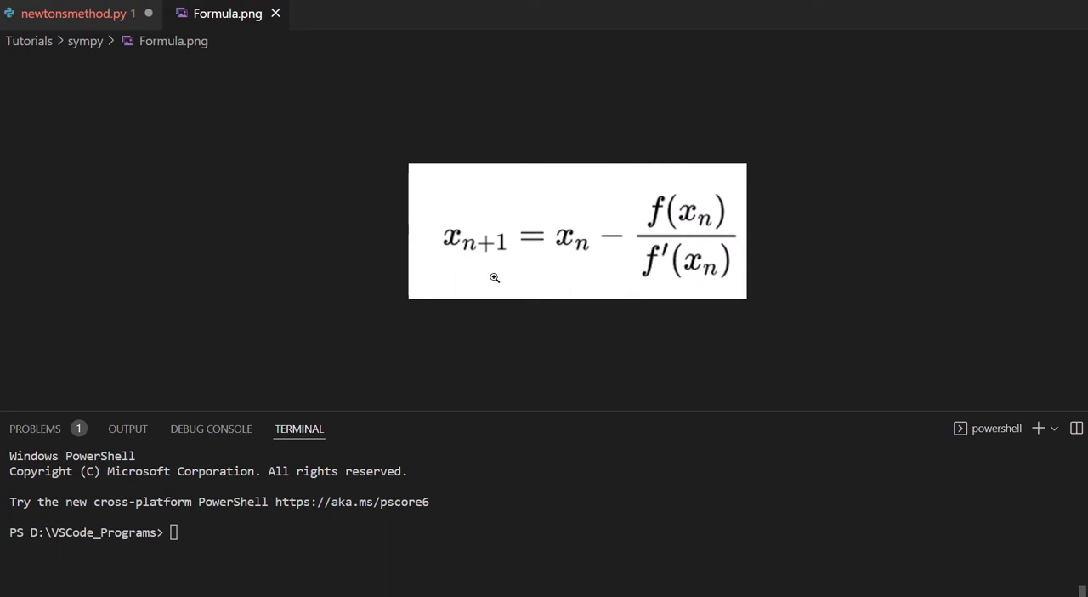
mouse_move(511, 198)
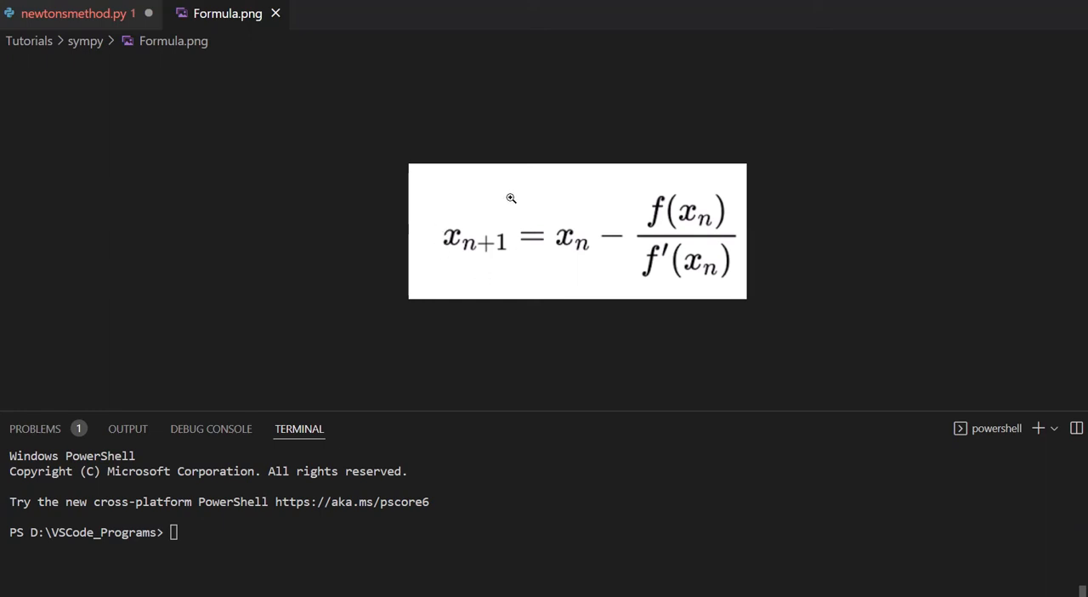
mouse_move(550, 203)
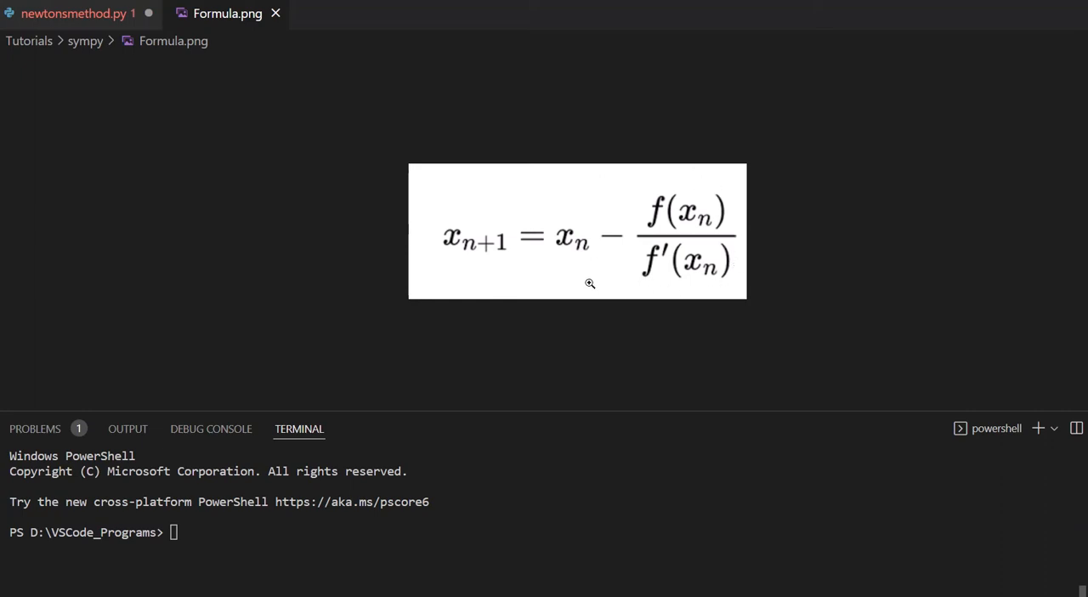
mouse_move(659, 294)
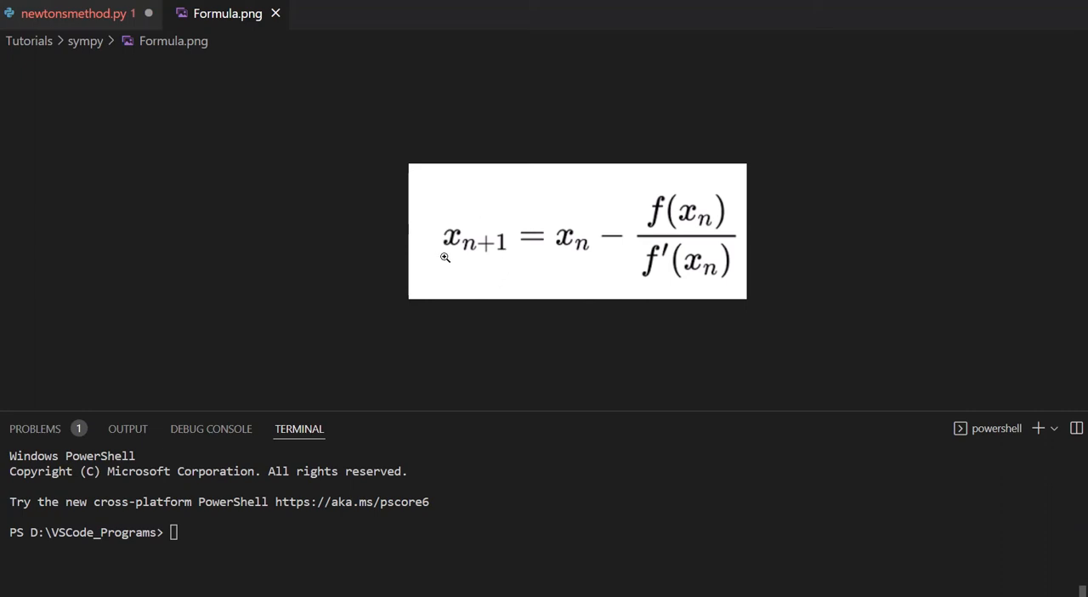
click(76, 13)
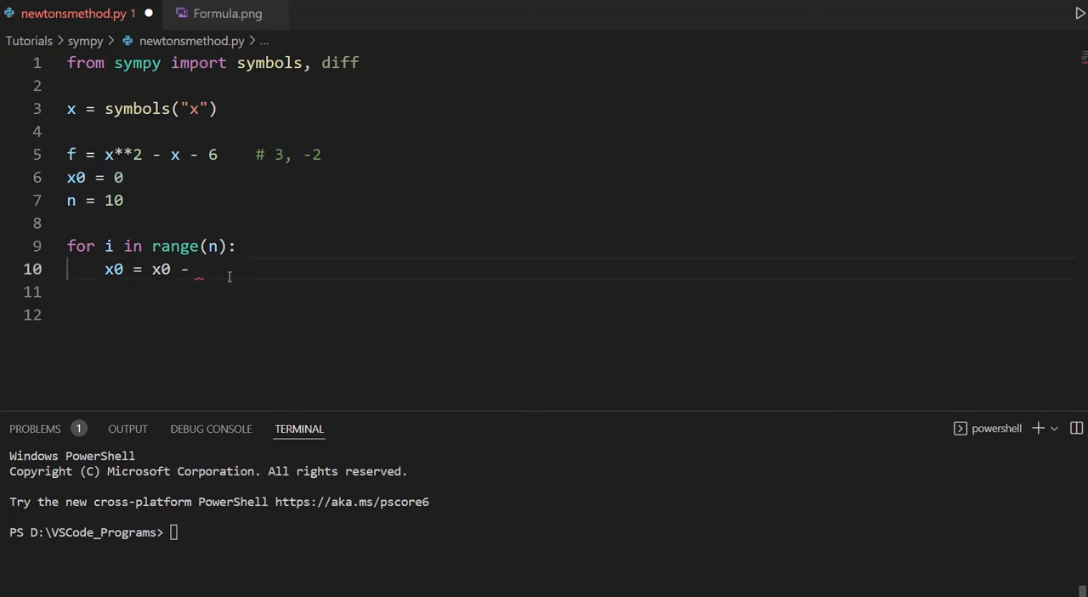
- Complete line 10 as x0 = x0 - f.subs(x0) / diff(f, x)
text(f)
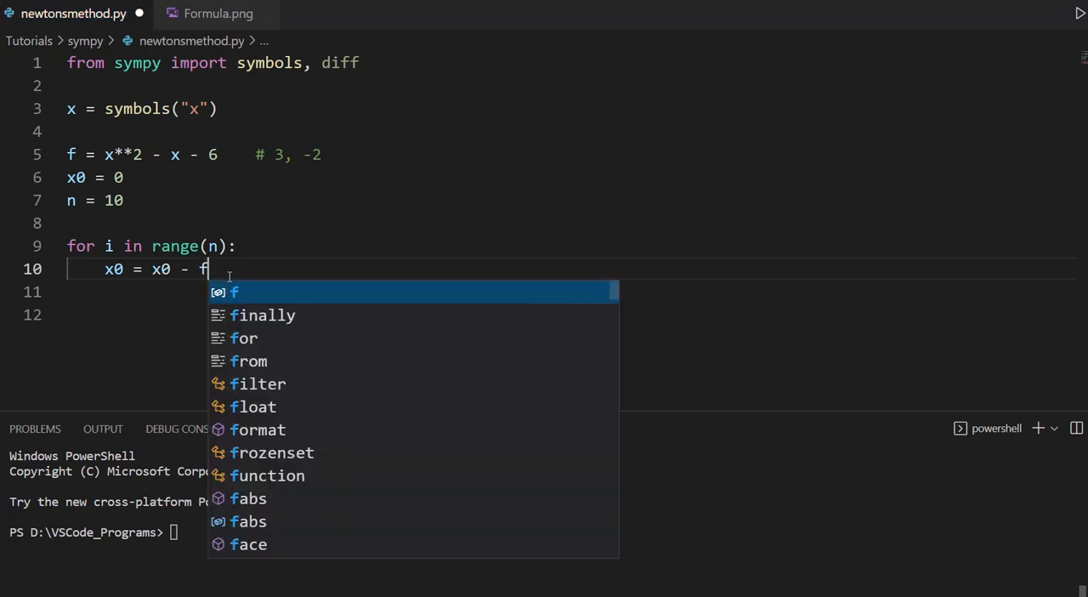
text(.subs)
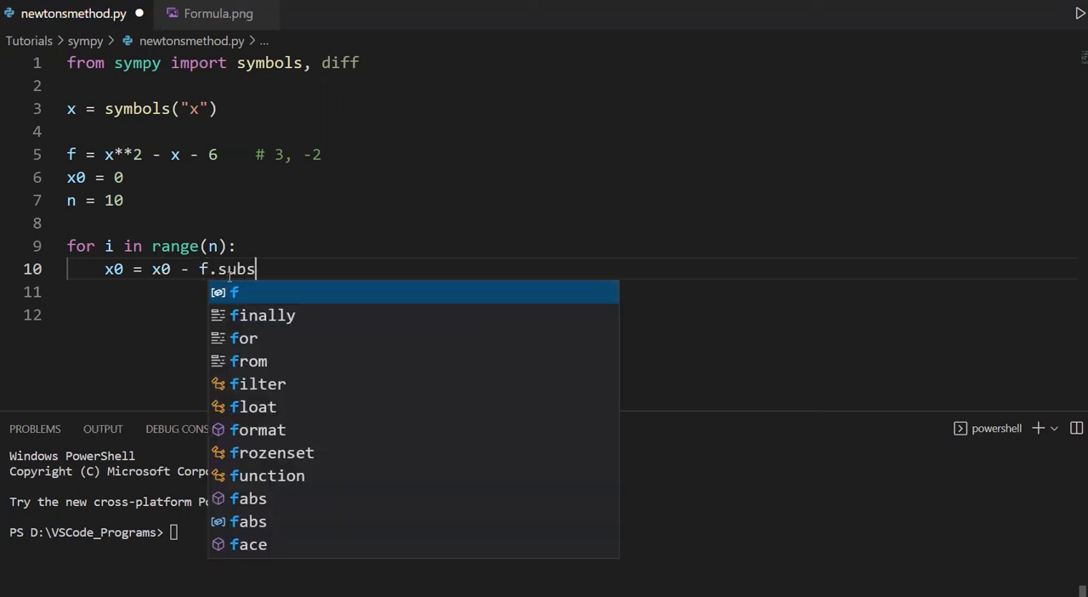
key(Escape)
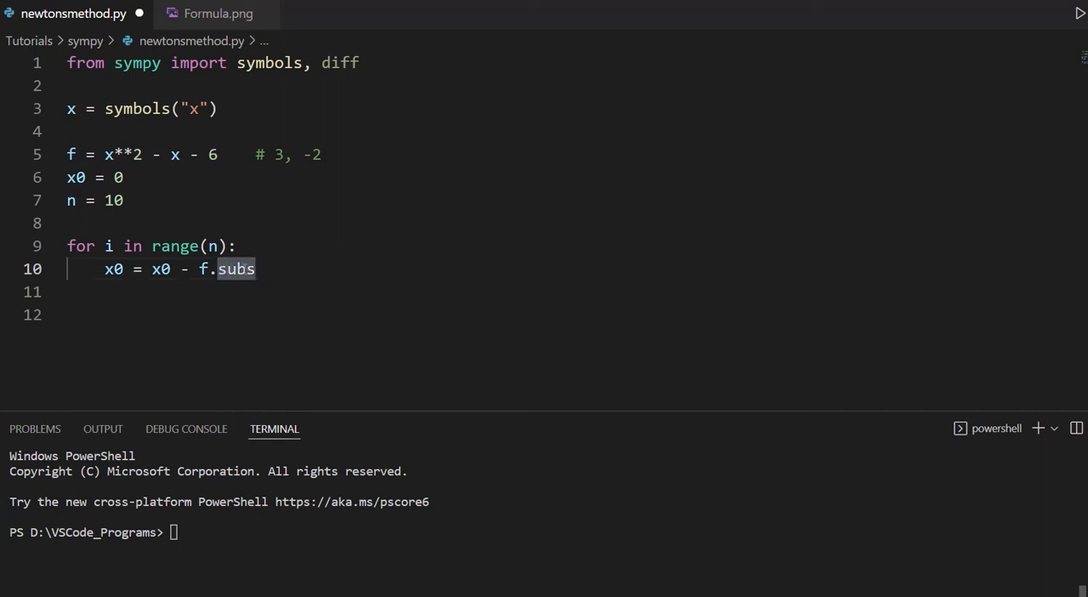
text((x)
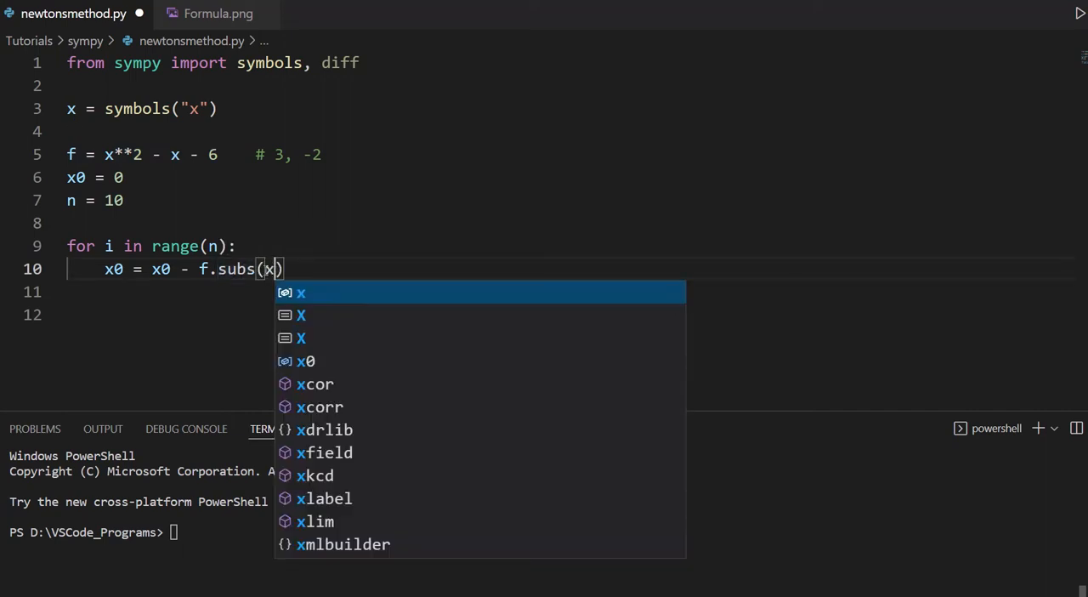
text(0)
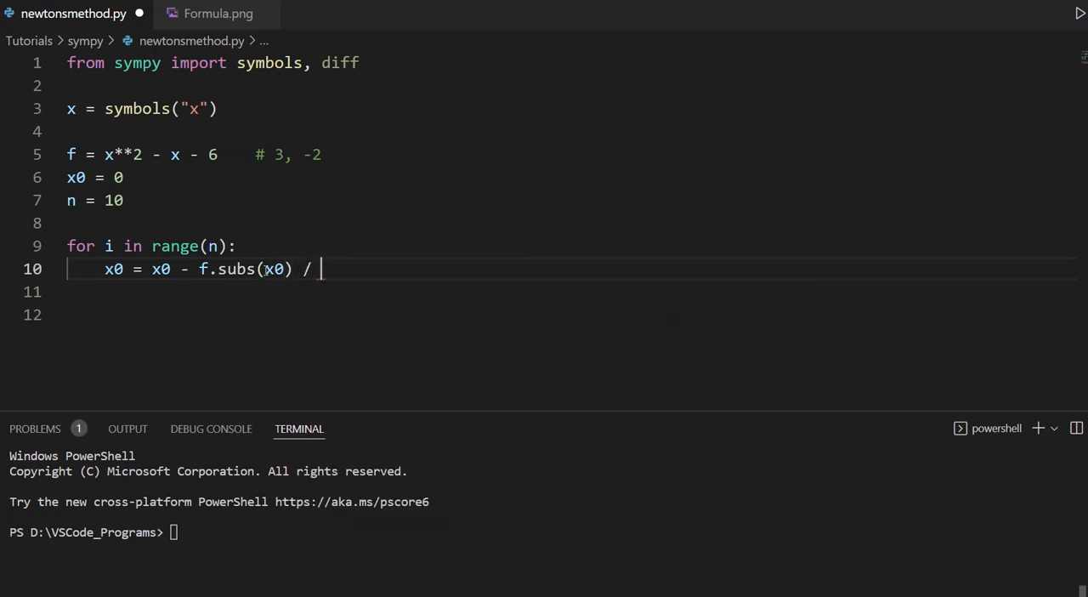
text(dif)
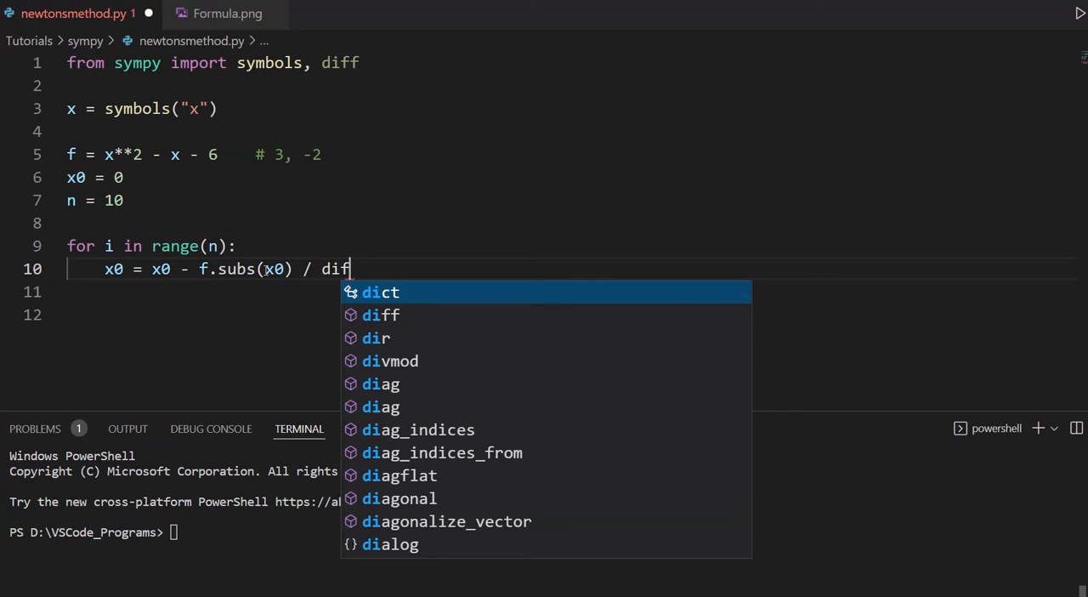
text(f()
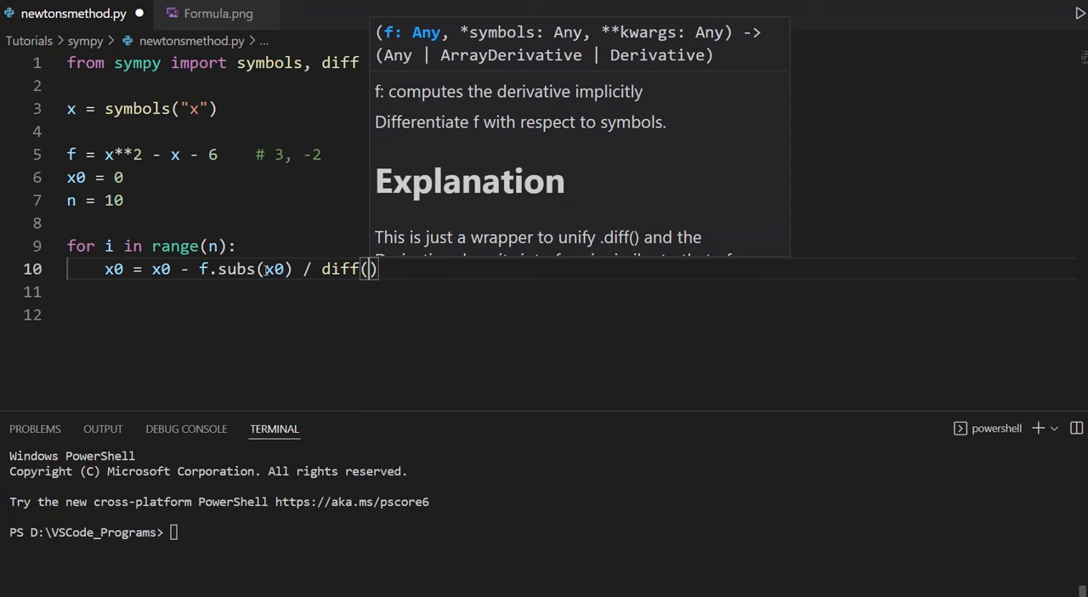
text(f,)
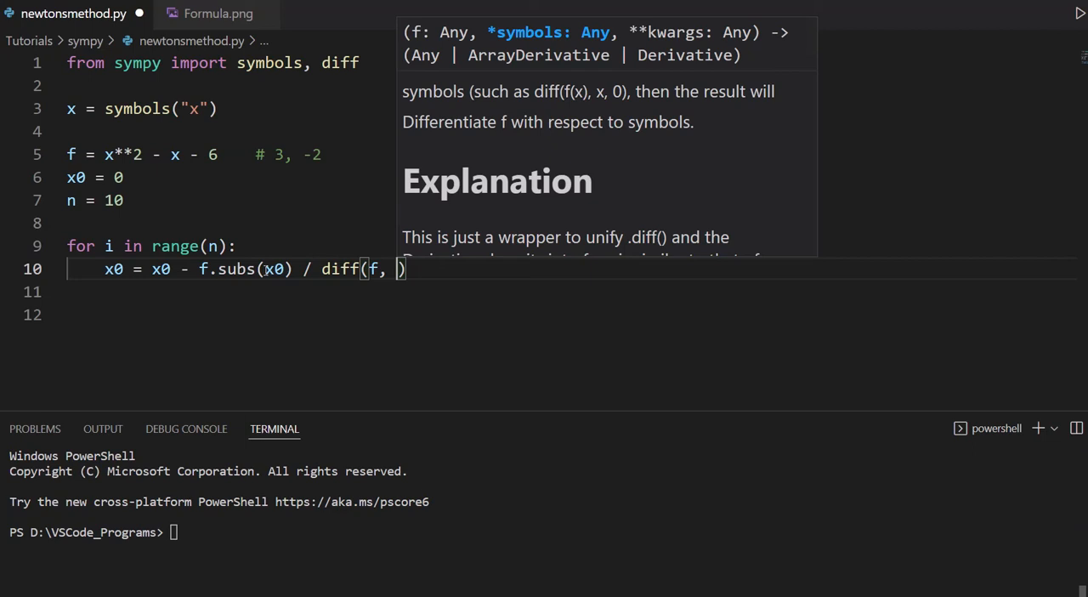
text(x)
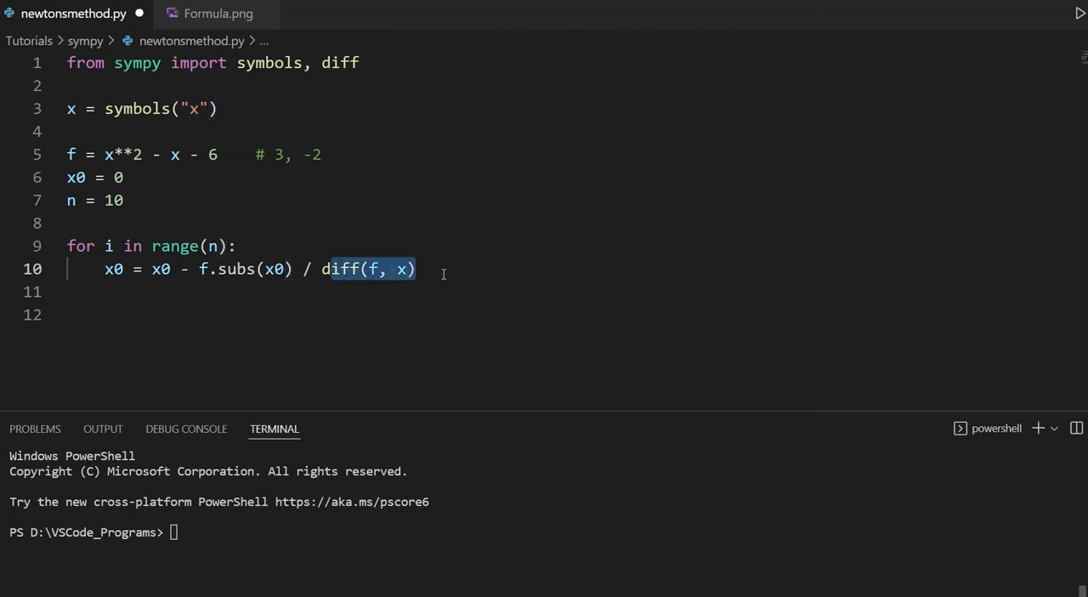
- Evaluate the derivative with .subs(x0), add print(x0) in the loop, and begin the root print
click(417, 269)
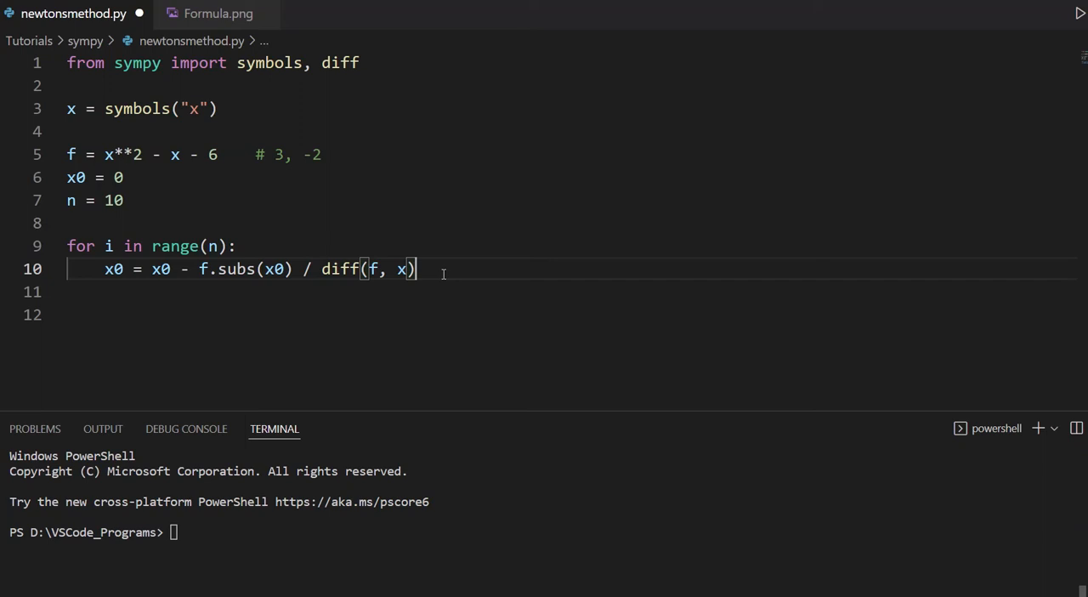
text(.subs())
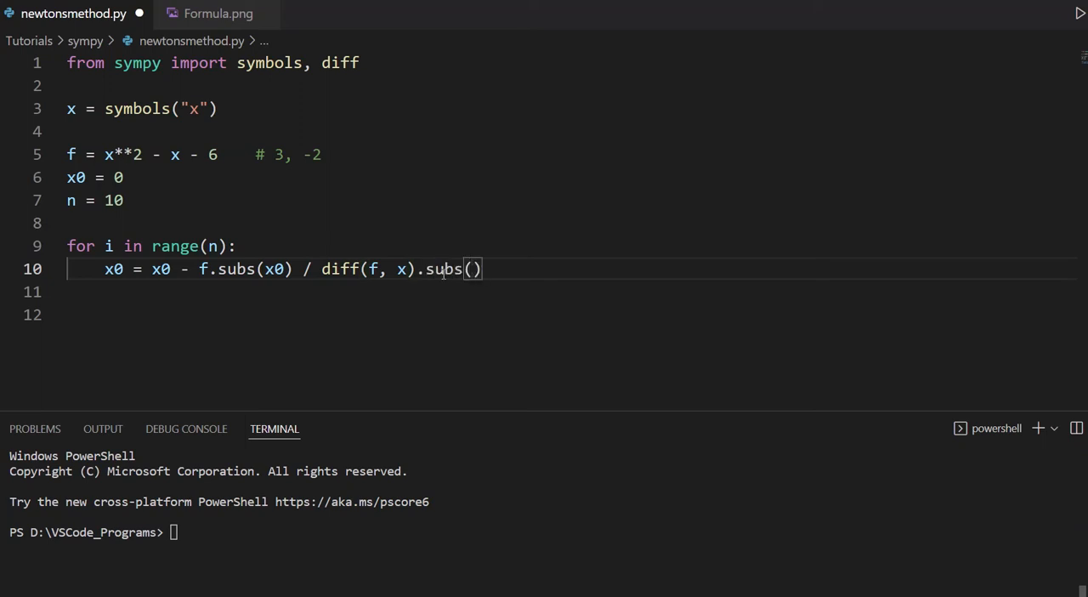
text(x0)
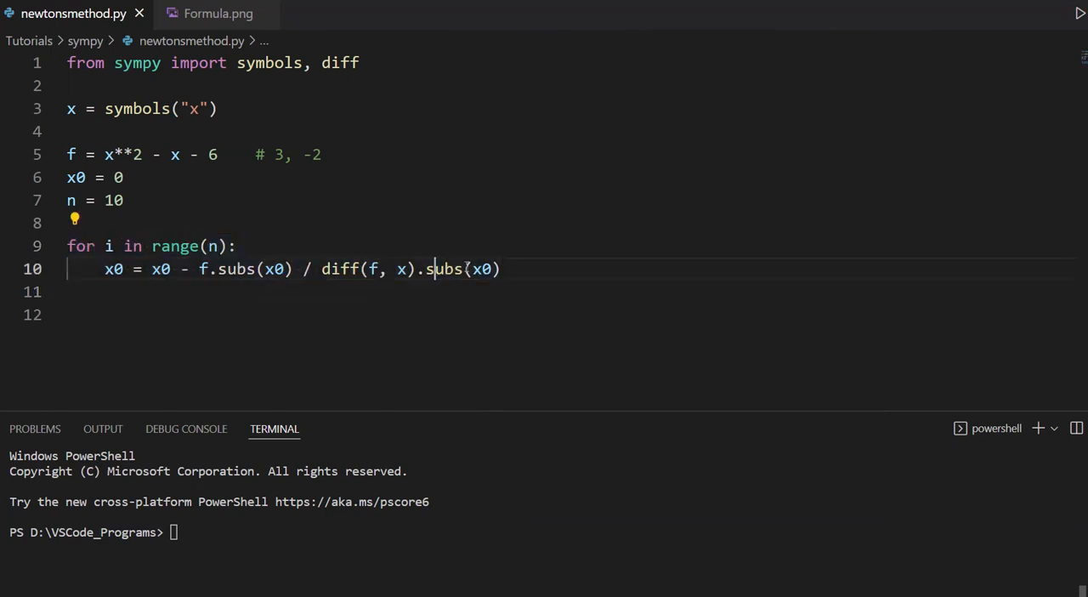
text(print)
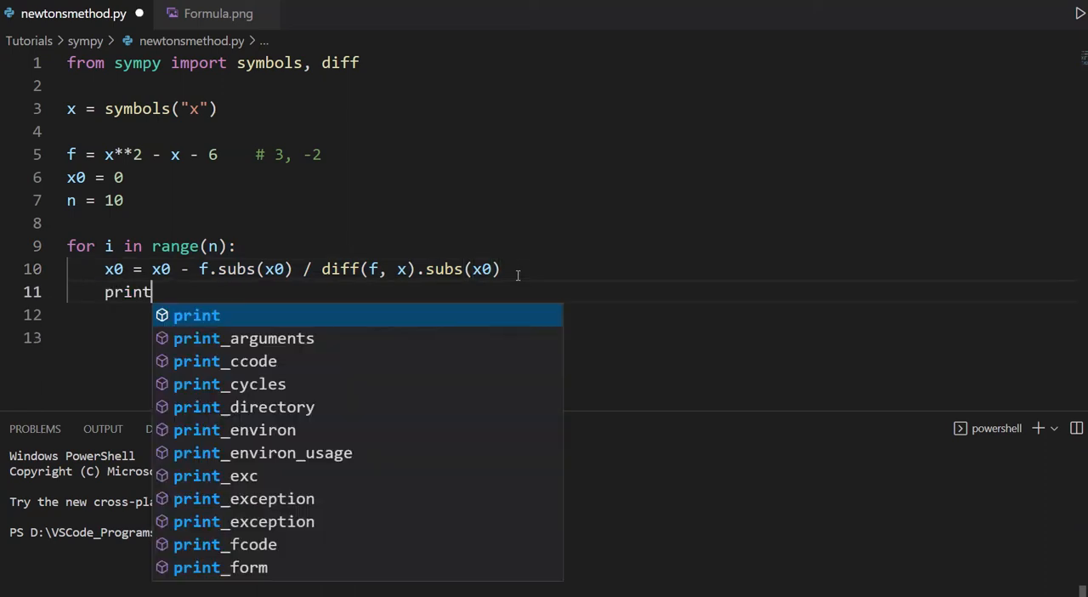
text((x0))
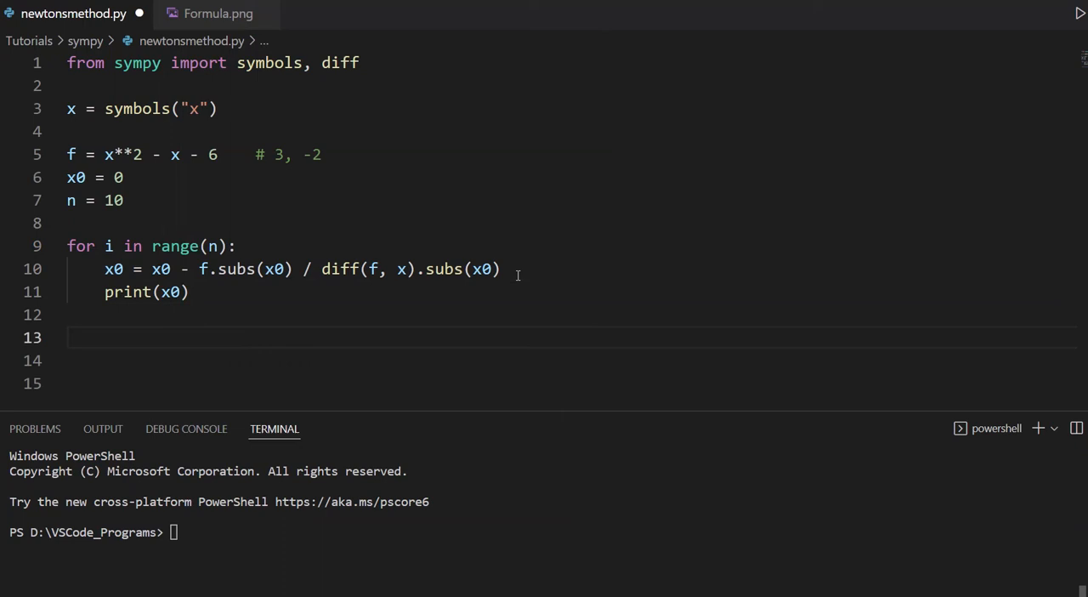
text(print("Root: ", x0)
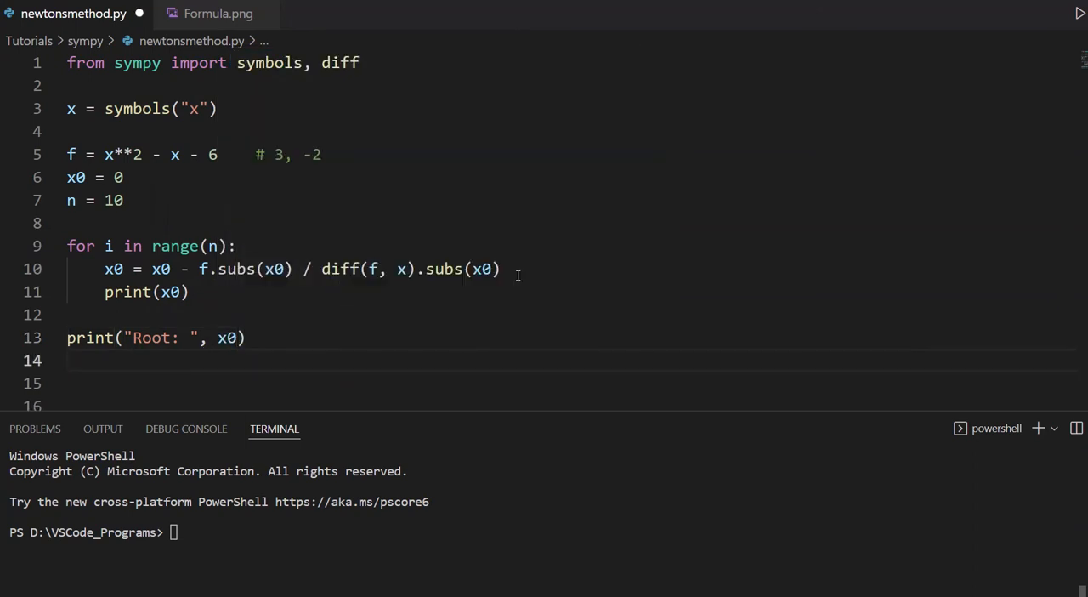
mouse_move(1080, 14)
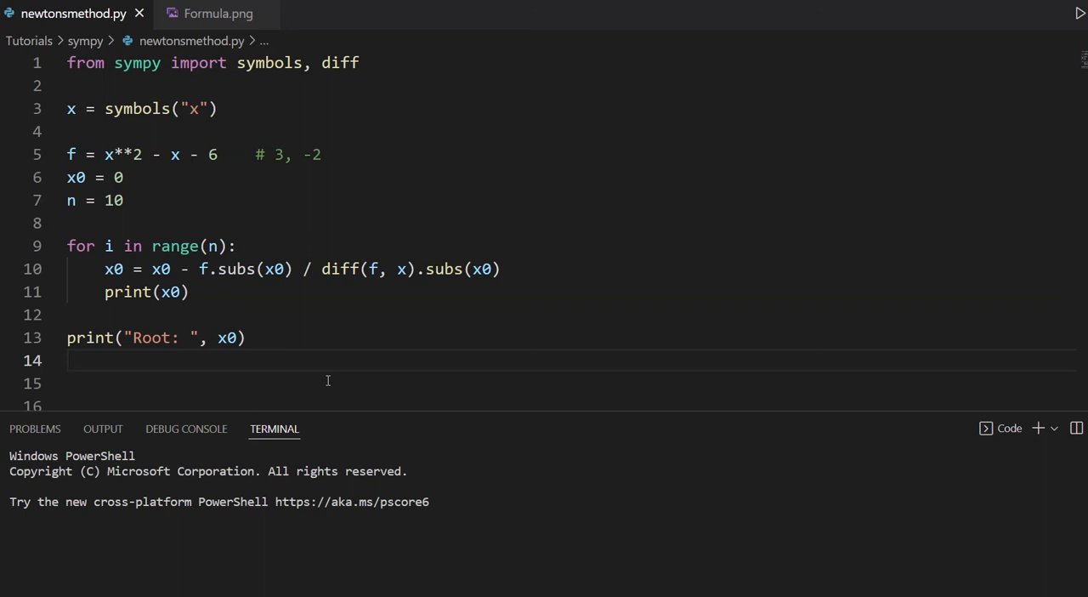
mouse_move(356, 419)
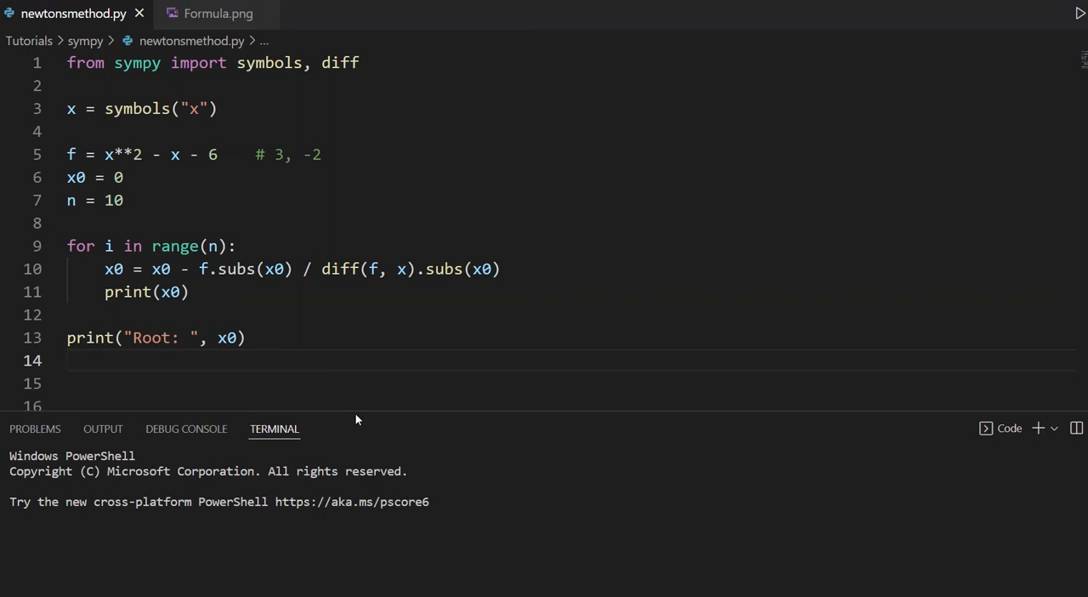
- Run the script, hit the subs ValueError, and change f.subs(x0) to f.subs(x, x0)
drag(347, 417, 347, 361)
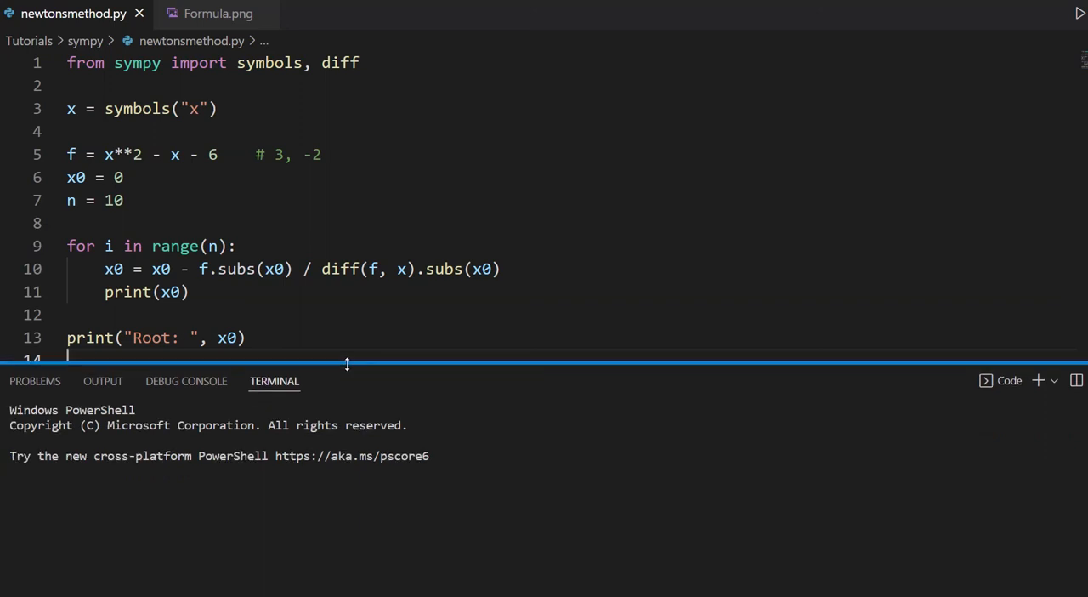
click(1079, 13)
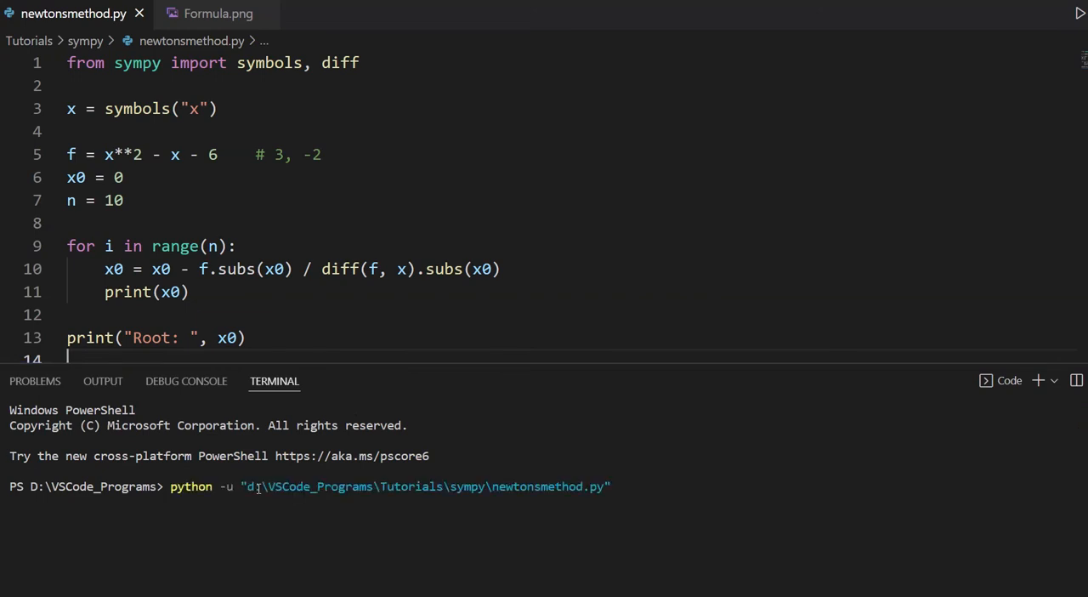
mouse_move(268, 522)
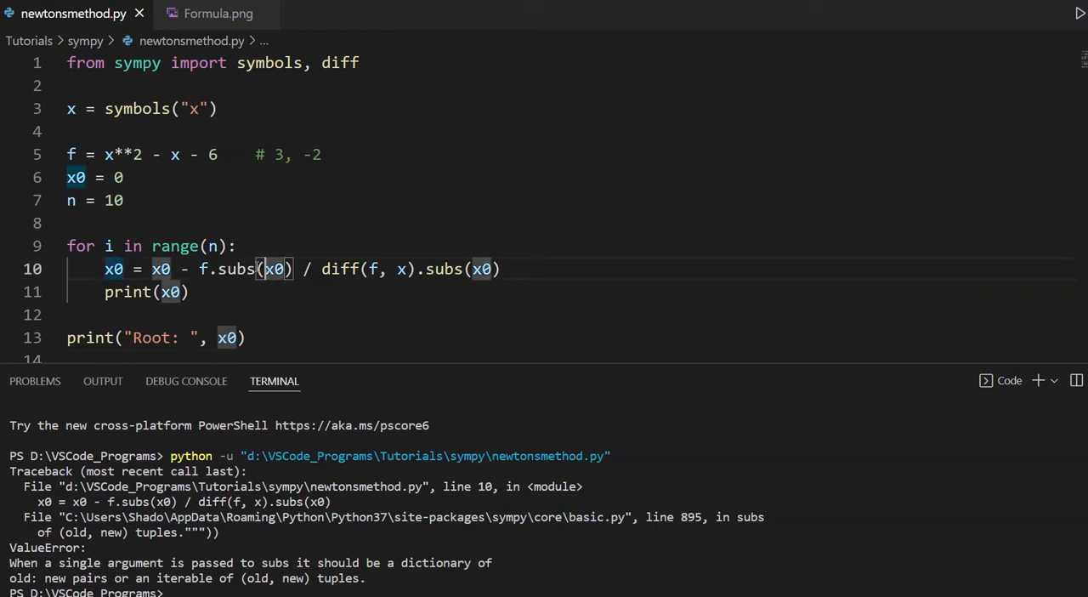
text(x,)
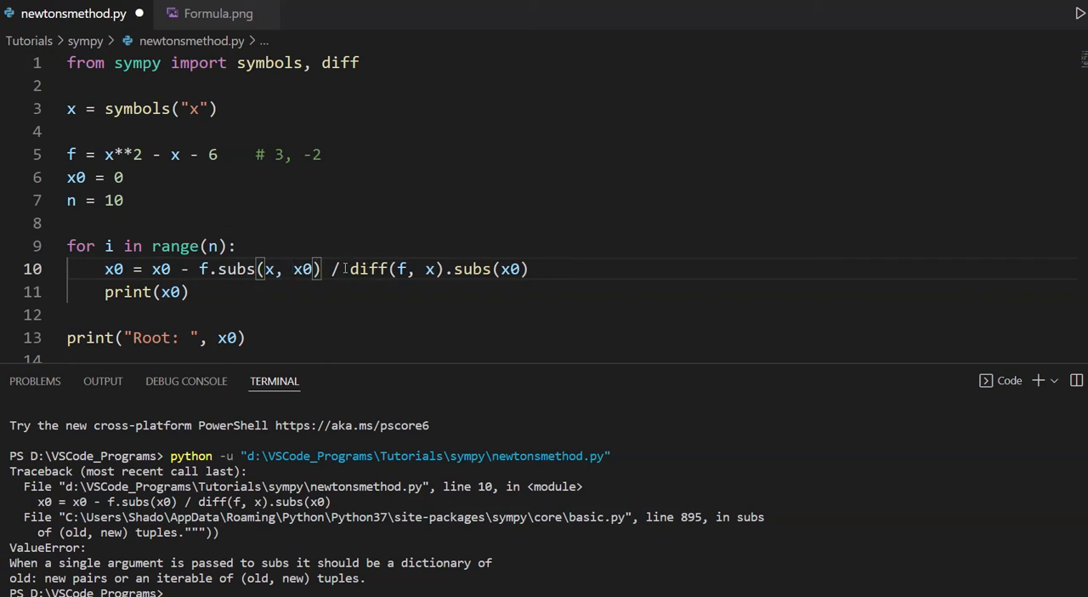
- Select the derivative's .subs argument to change it to (x, x0)
double_click(302, 268)
text(, x)
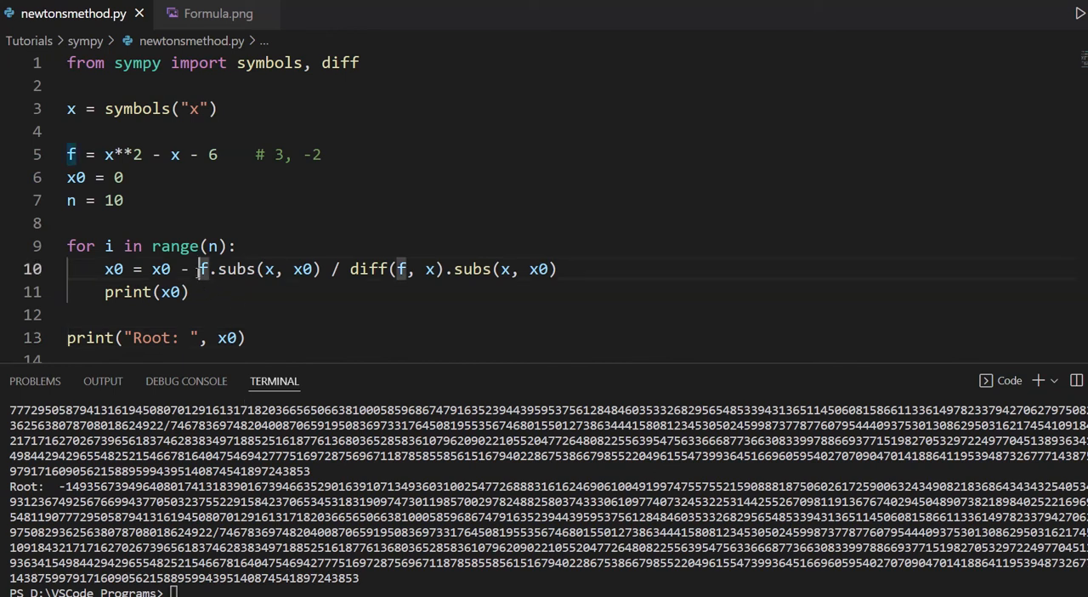
- Wrap the Newton step in float(), restore the # 3, -2 comment, and save
text(float()
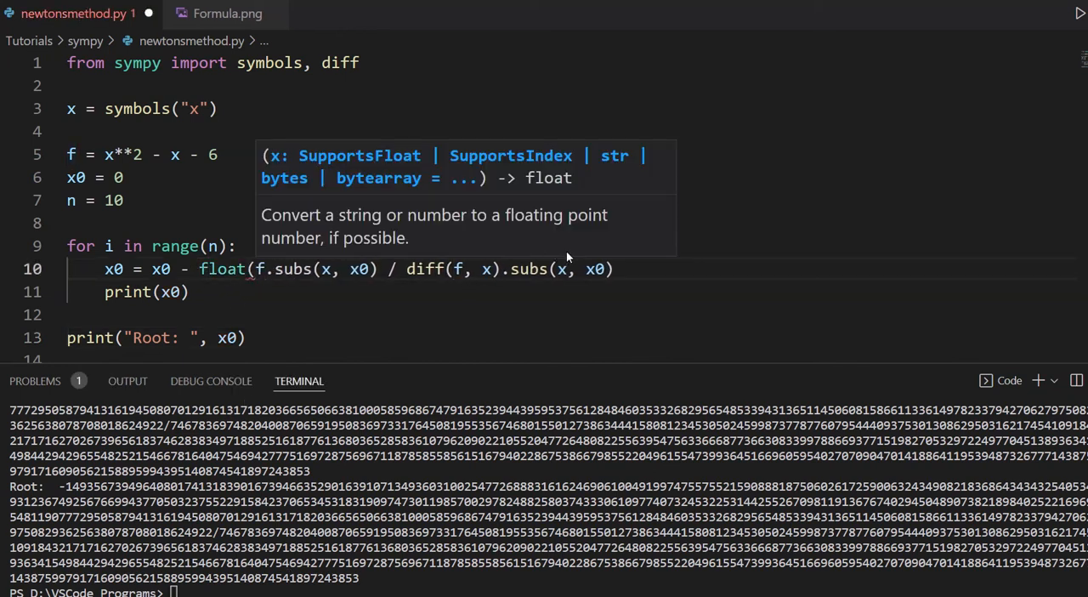
text(# 3, -2)
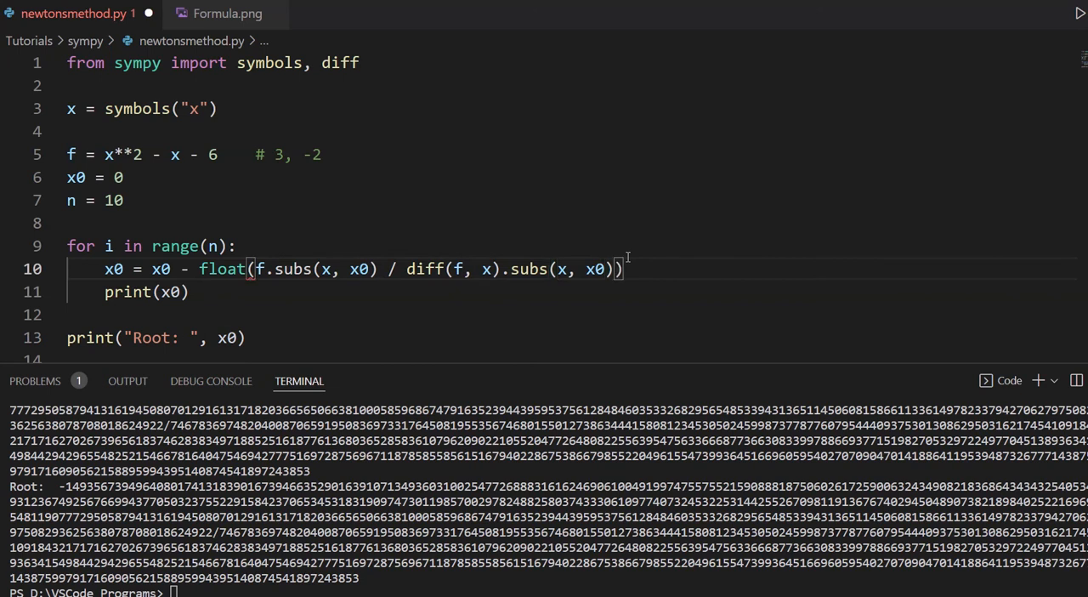
key(ctrl+s)
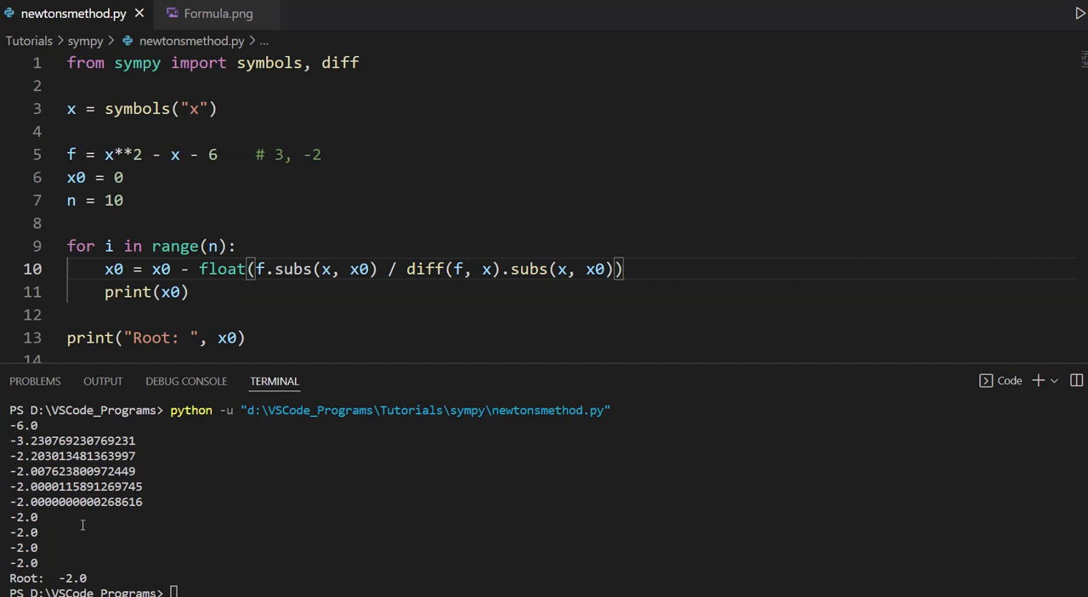
mouse_move(60, 567)
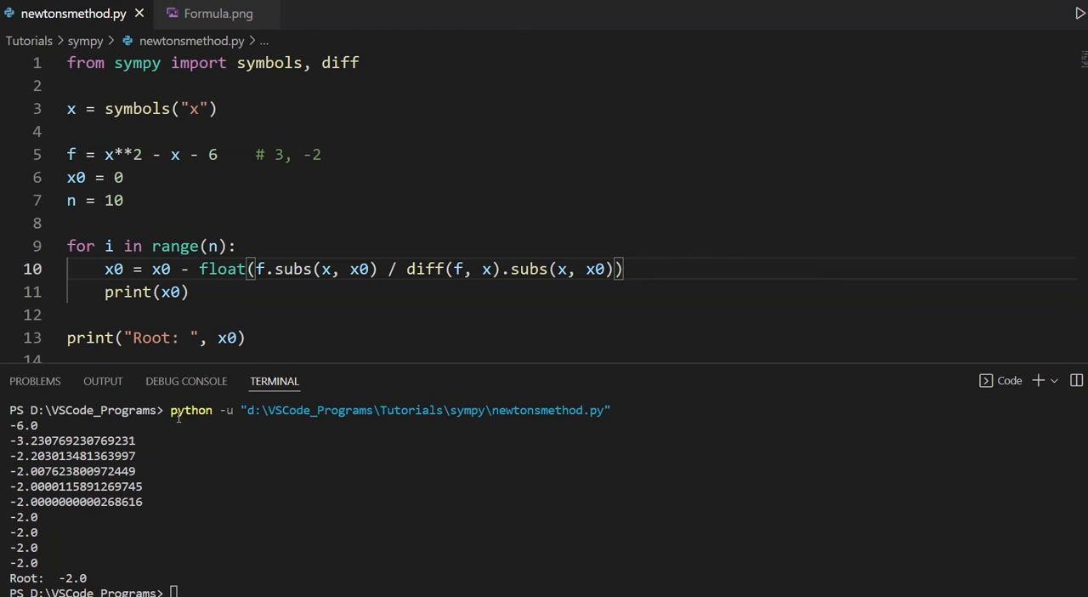
drag(252, 153, 322, 154)
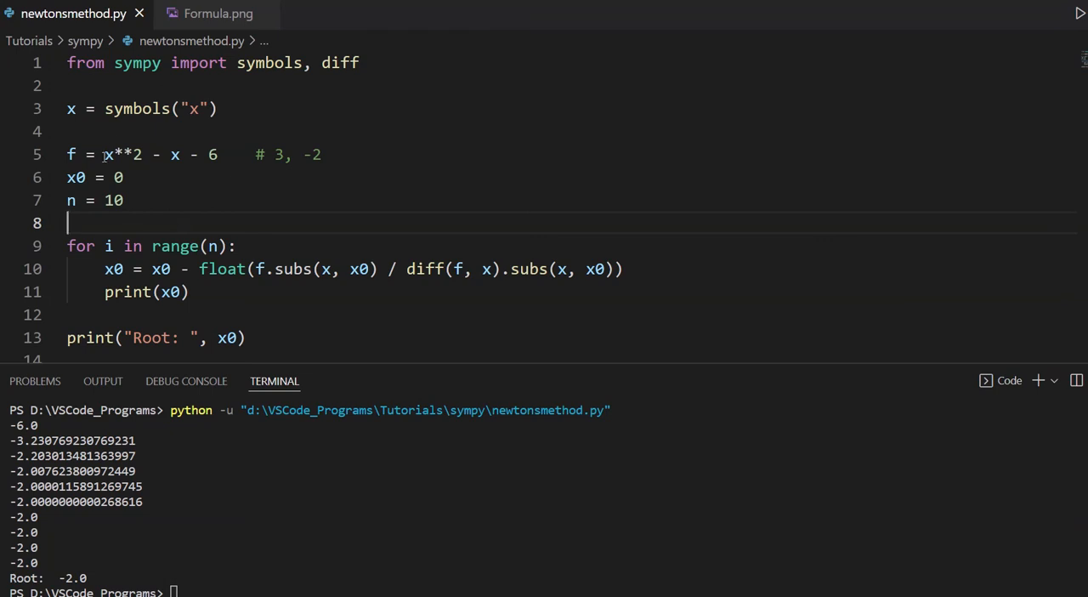
- Change line 5 to f = 3*x**3 + x - 1 and rerun, converging to root 0.5365651646722229
text(3*)
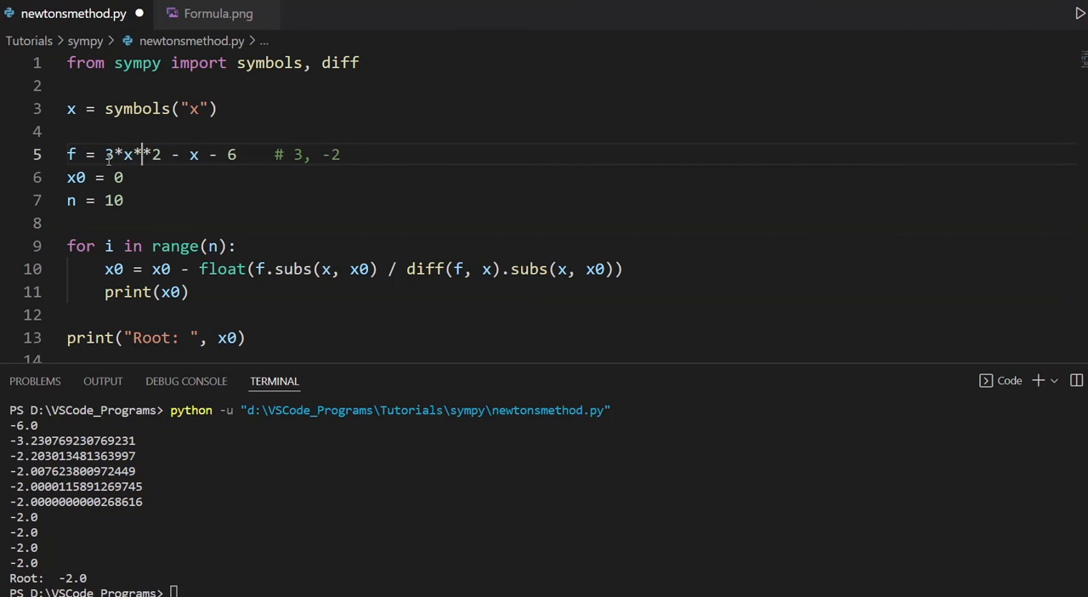
text(3*x**3 + x + 1)
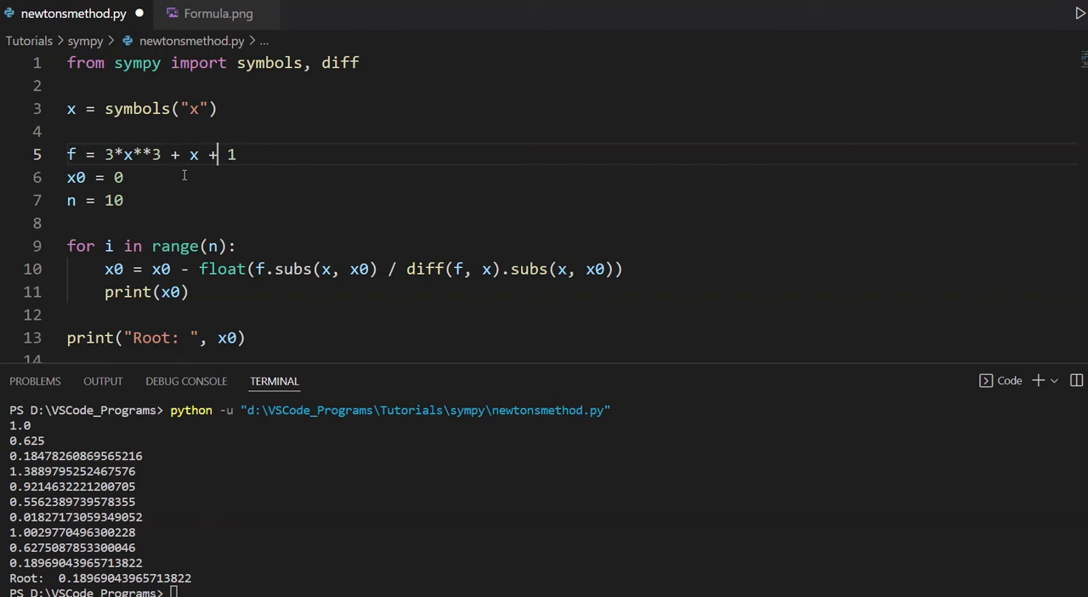
text(-)
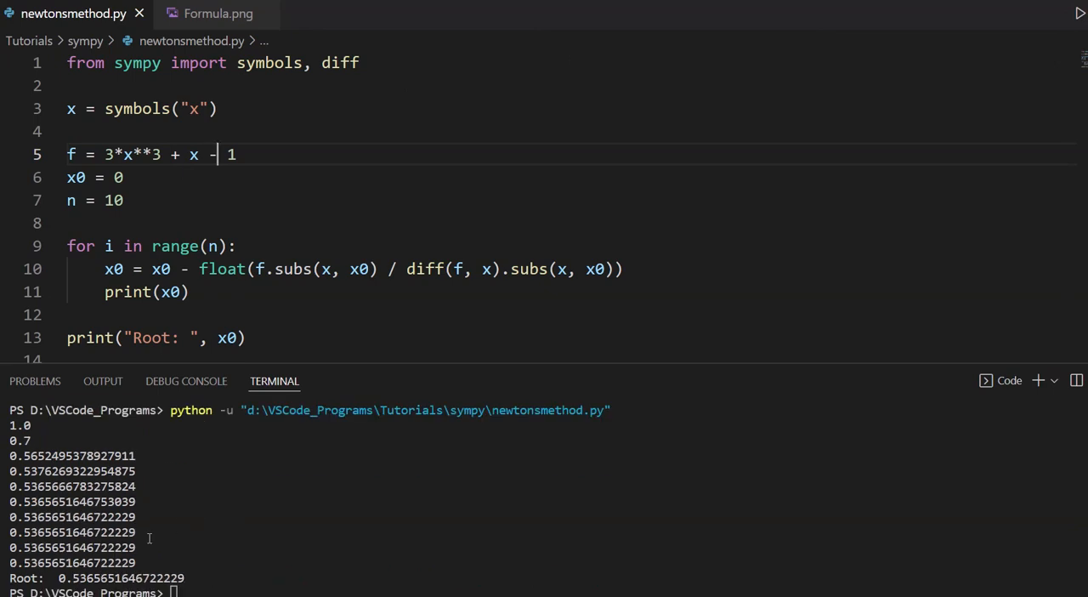
mouse_move(194, 169)
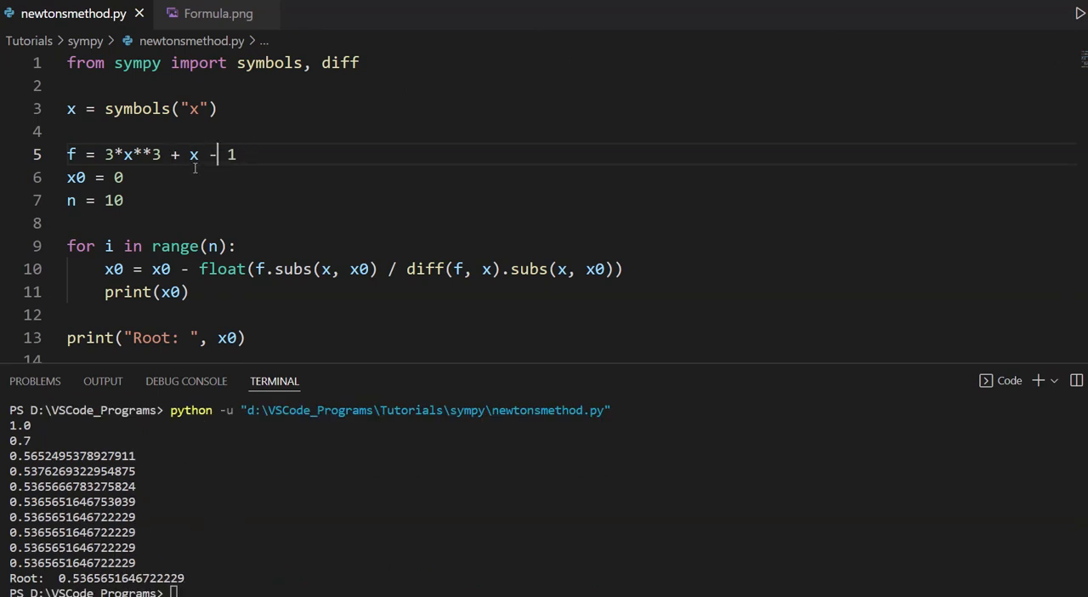
mouse_move(187, 176)
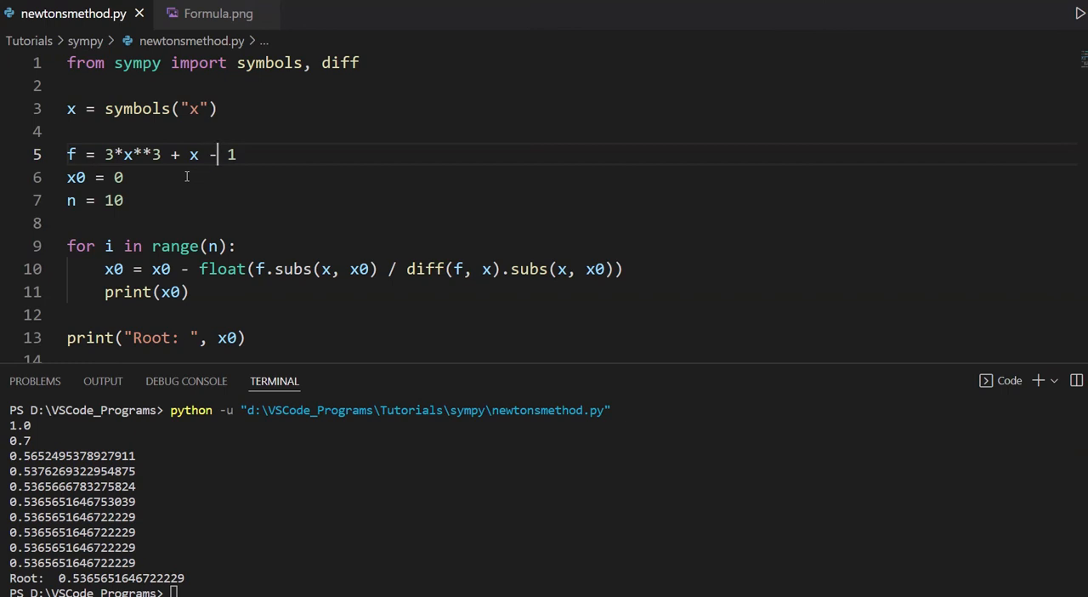